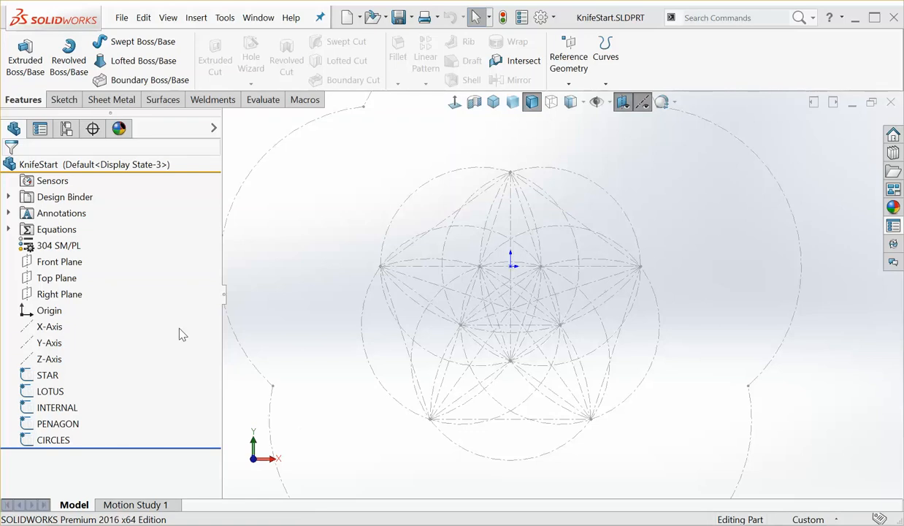
# Step: Hide the LOTUS sketch and keep the STAR sketch selected and visible
pyautogui.click(51, 392)
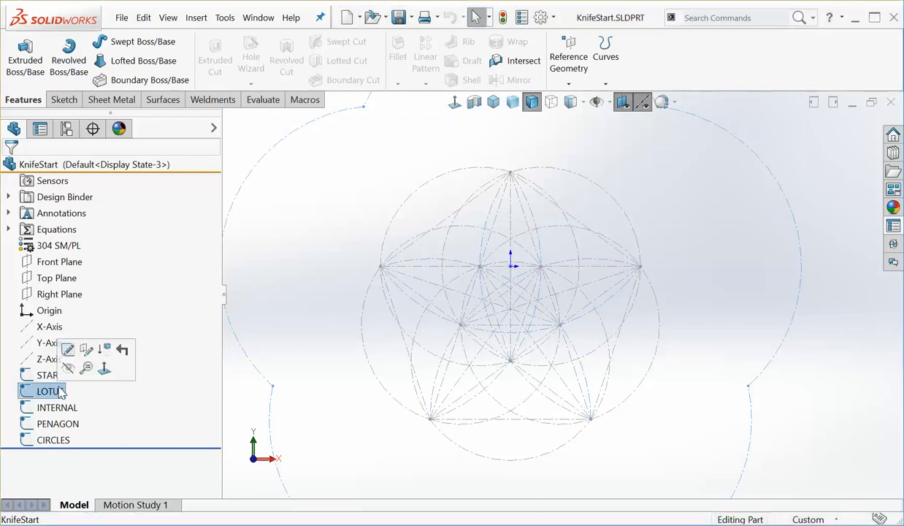
pyautogui.click(53, 440)
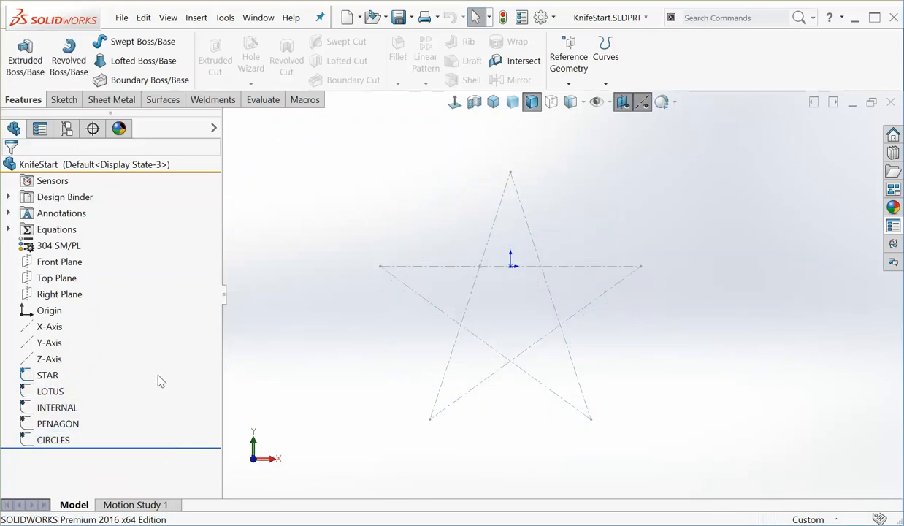
pyautogui.moveTo(158, 379)
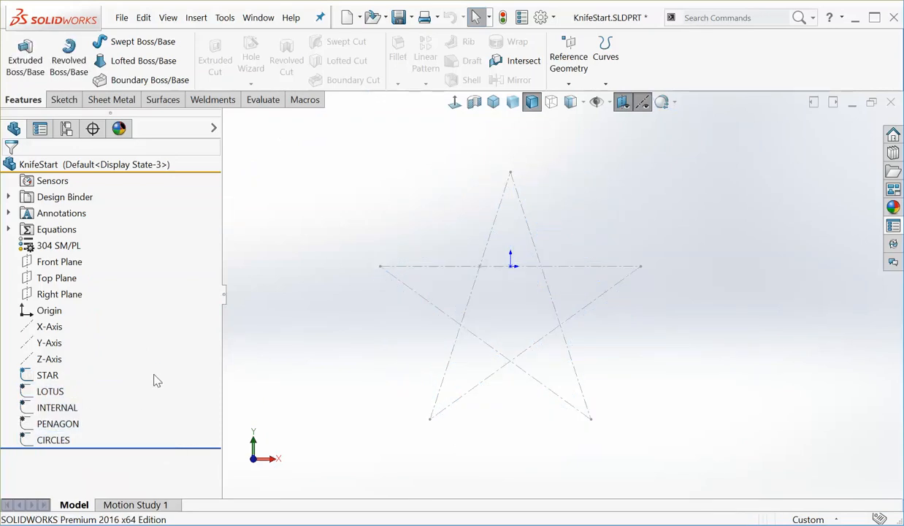
pyautogui.moveTo(479, 268)
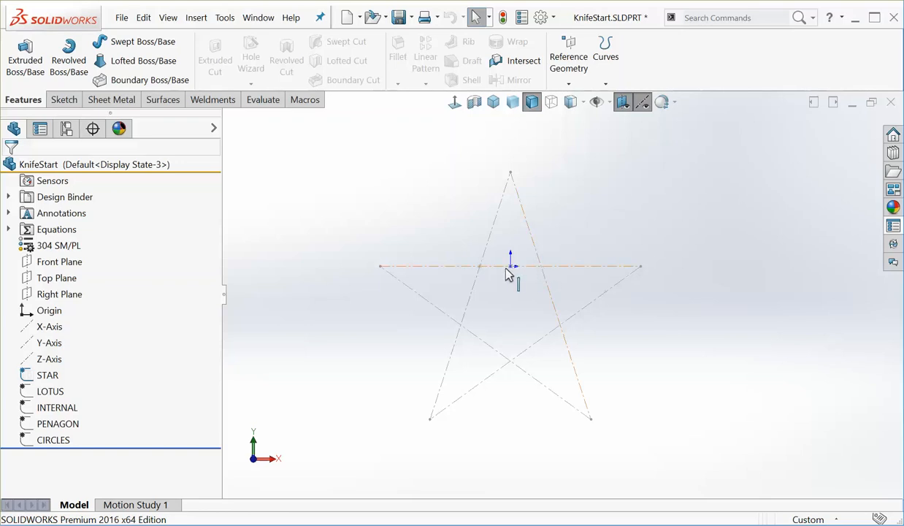
pyautogui.moveTo(592, 275)
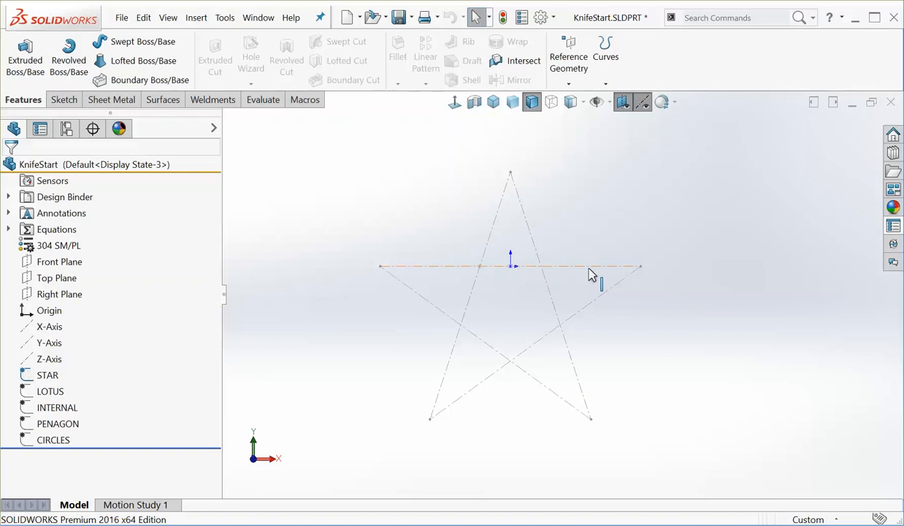
pyautogui.moveTo(496, 273)
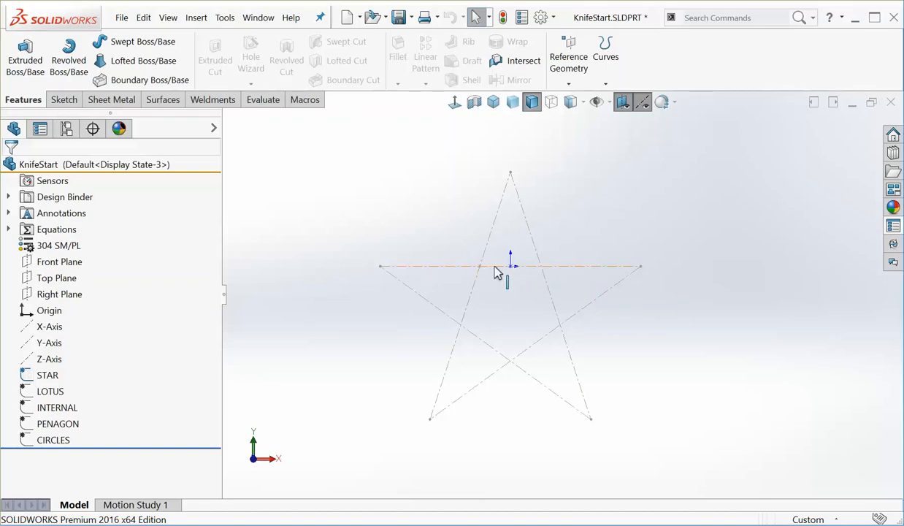
pyautogui.moveTo(383, 272)
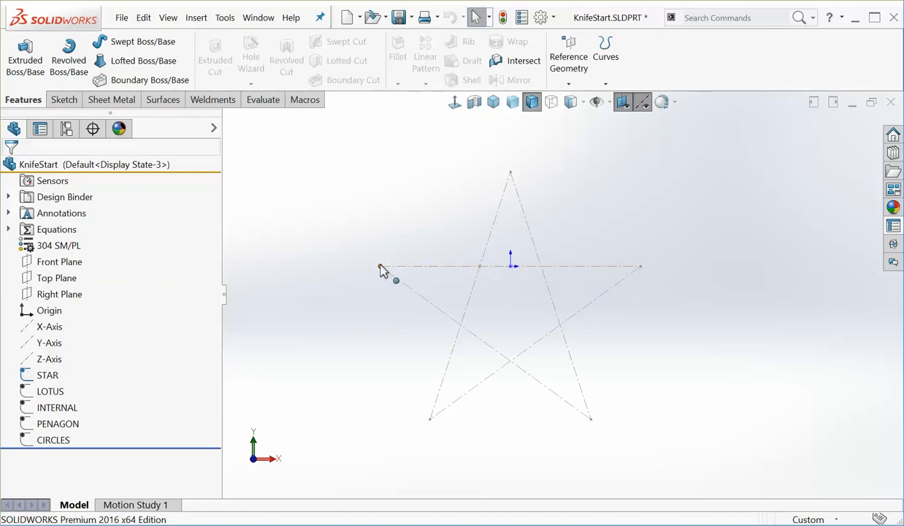
pyautogui.moveTo(504, 268)
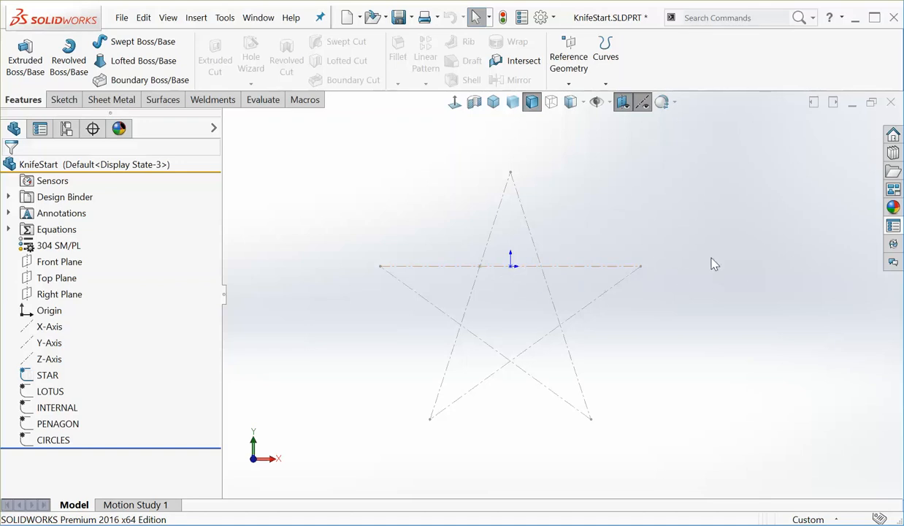
pyautogui.moveTo(425, 295)
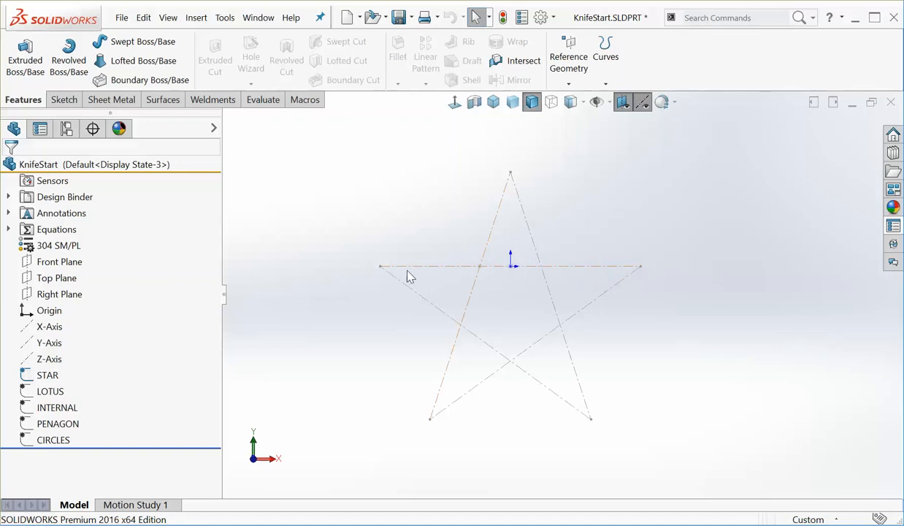
pyautogui.click(47, 374)
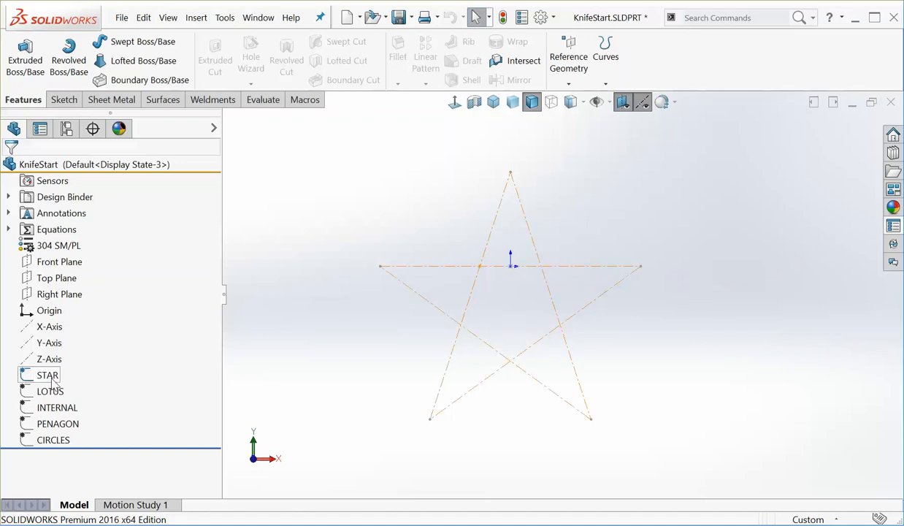
pyautogui.doubleClick(47, 374)
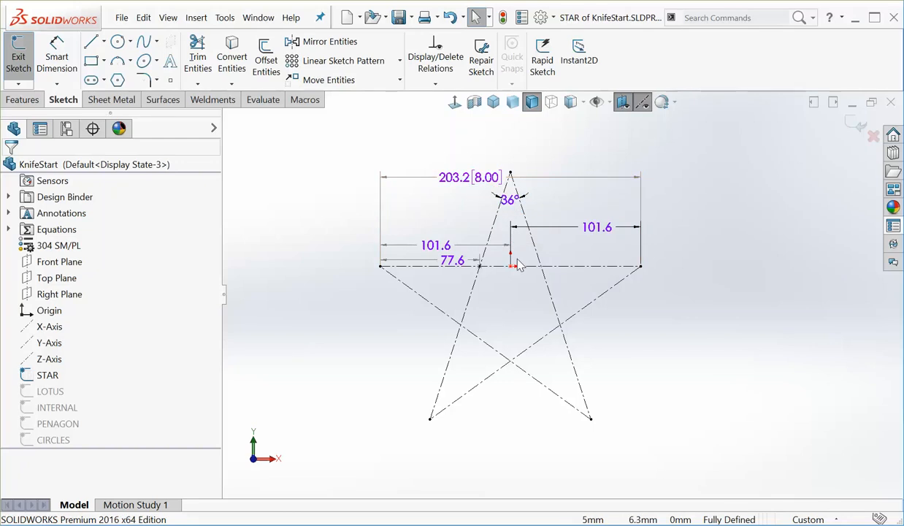
pyautogui.moveTo(763, 182)
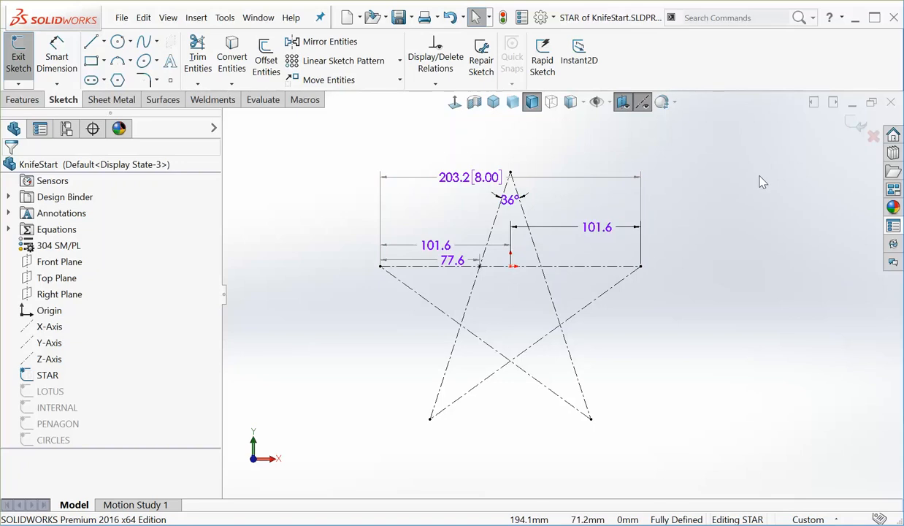
pyautogui.moveTo(847, 123)
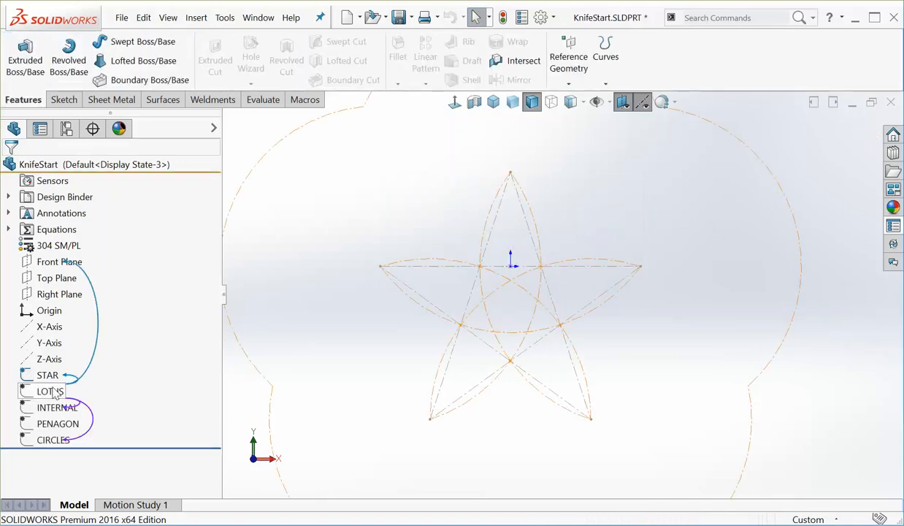
# Step: Show the LOTUS and PENAGON sketches again around the star
pyautogui.rightClick(44, 391)
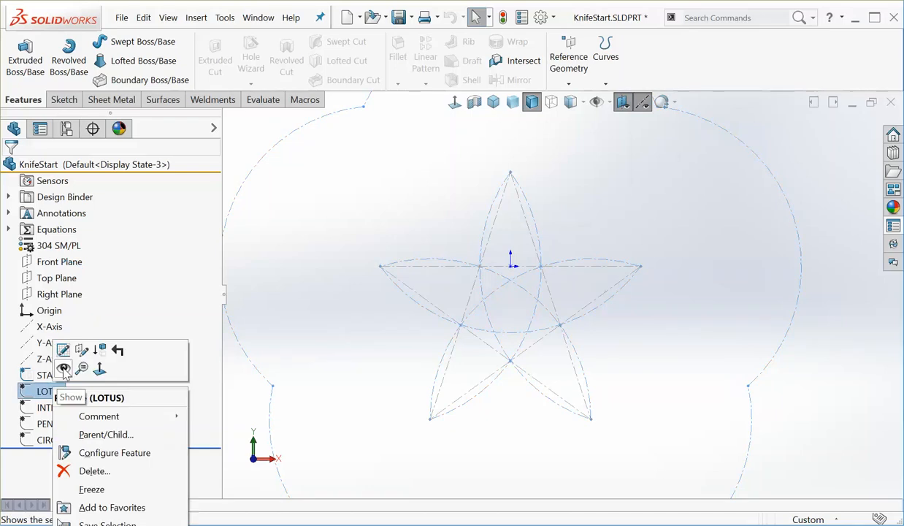
pyautogui.rightClick(56, 406)
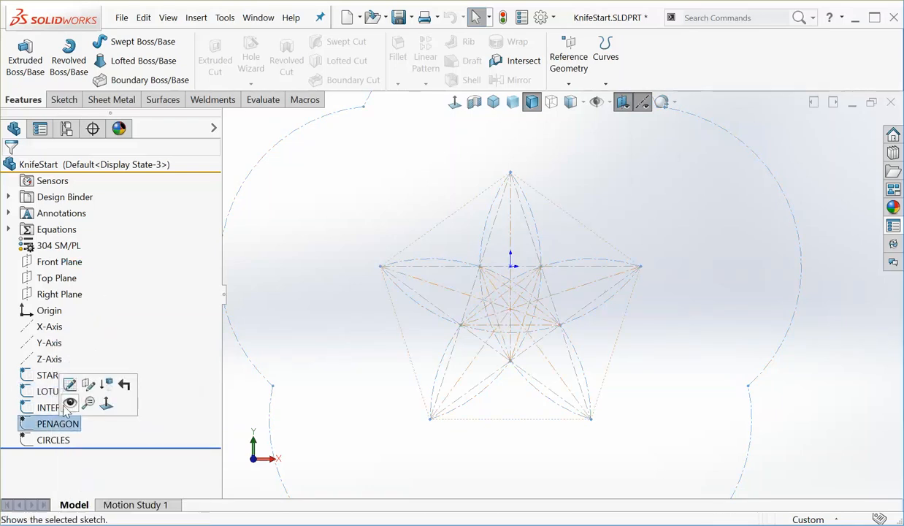
pyautogui.click(53, 440)
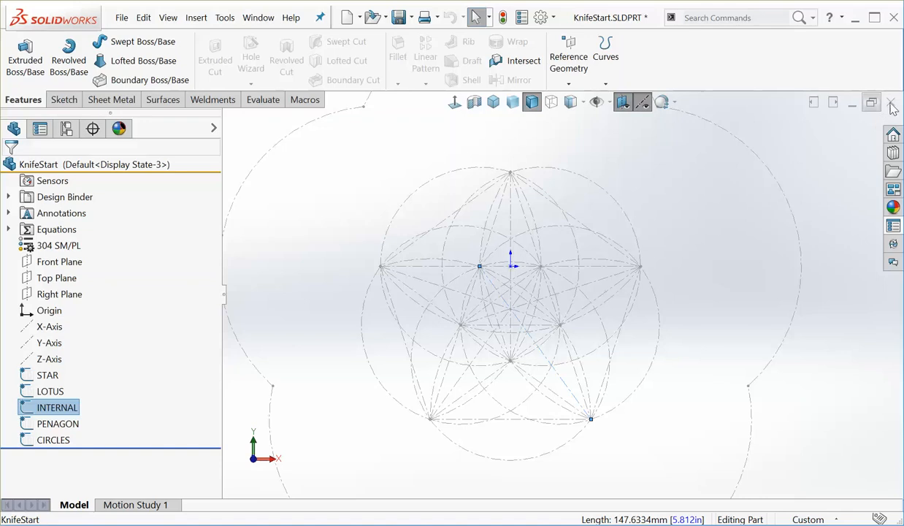
# Step: Close KnifeStart via the save prompt and reveal the AW_SCANDI1 hand-drawn knife reference sketch
pyautogui.click(890, 106)
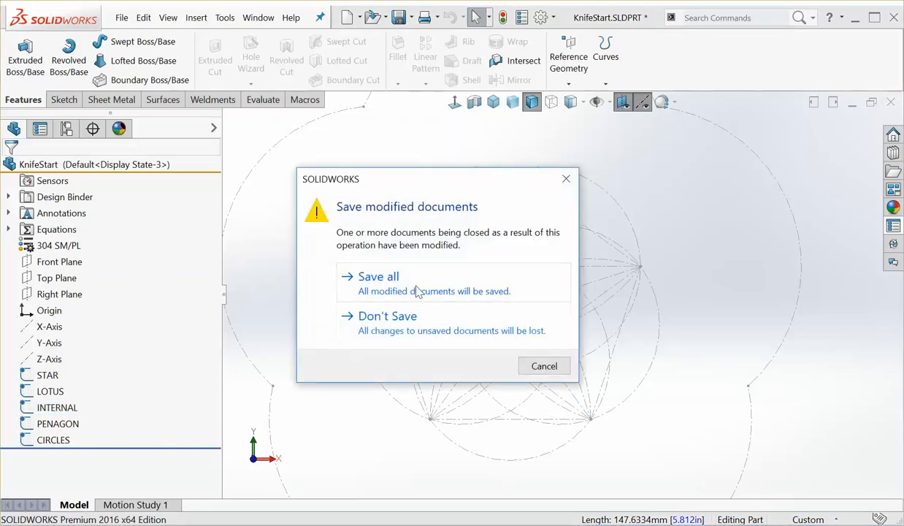
pyautogui.click(387, 316)
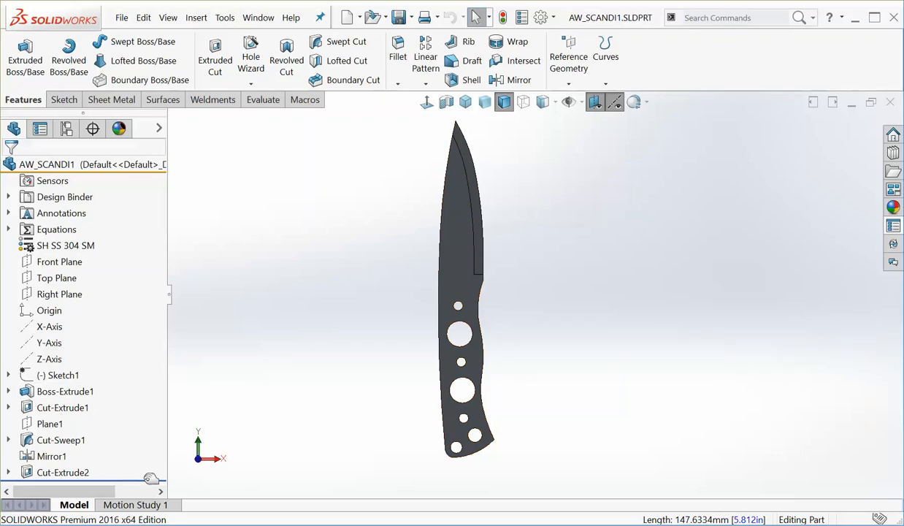
pyautogui.click(60, 374)
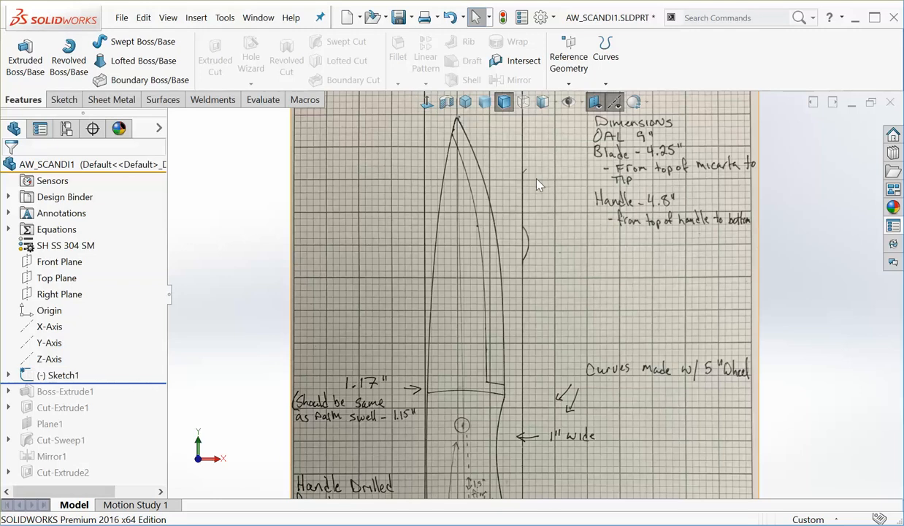
pyautogui.moveTo(630, 155)
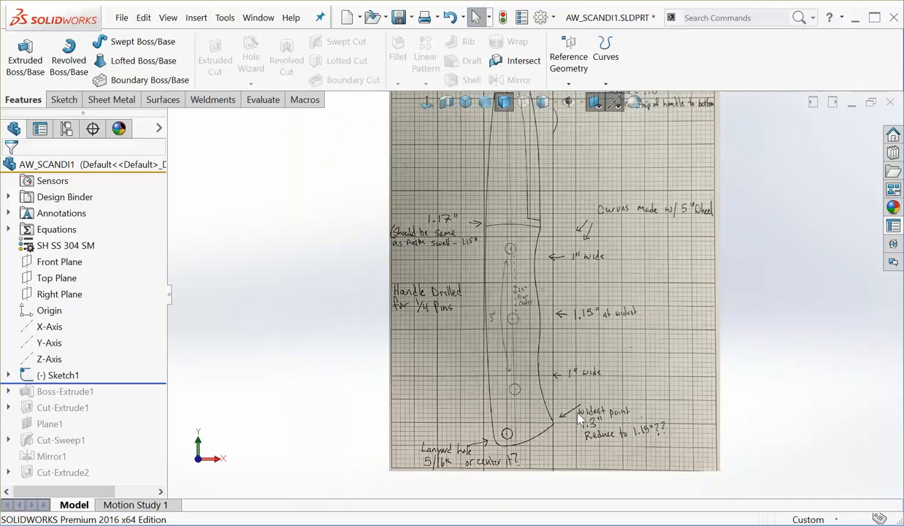
pyautogui.moveTo(523, 278)
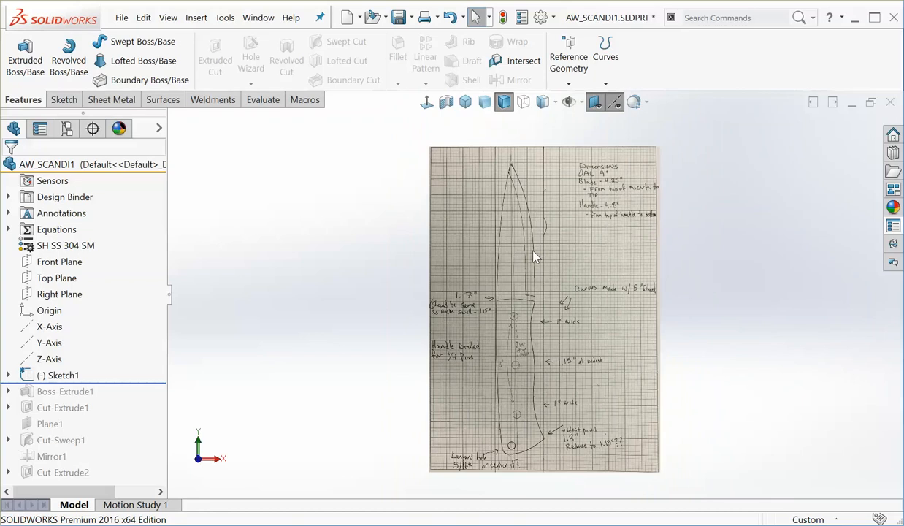
# Step: Browse the Tools menu for sketch tools, then dismiss it, leaving the part rolled back to Sketch1
pyautogui.click(66, 245)
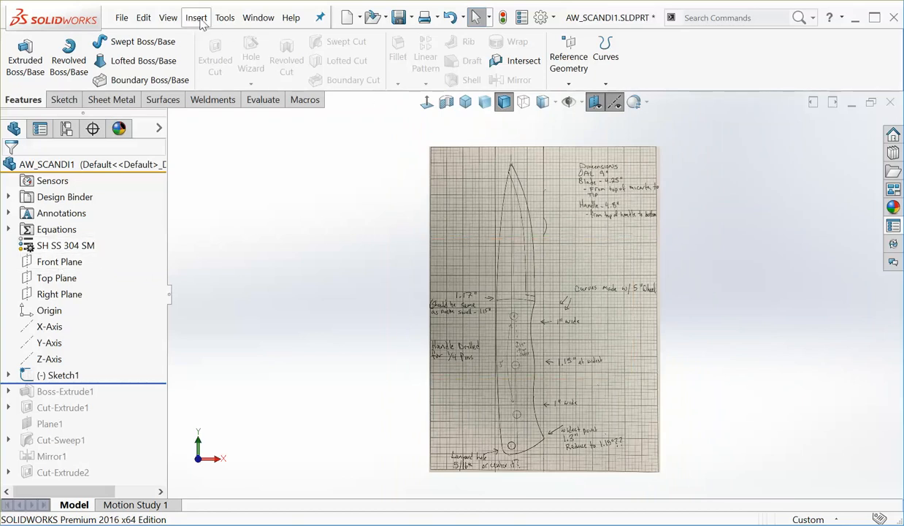
pyautogui.click(195, 18)
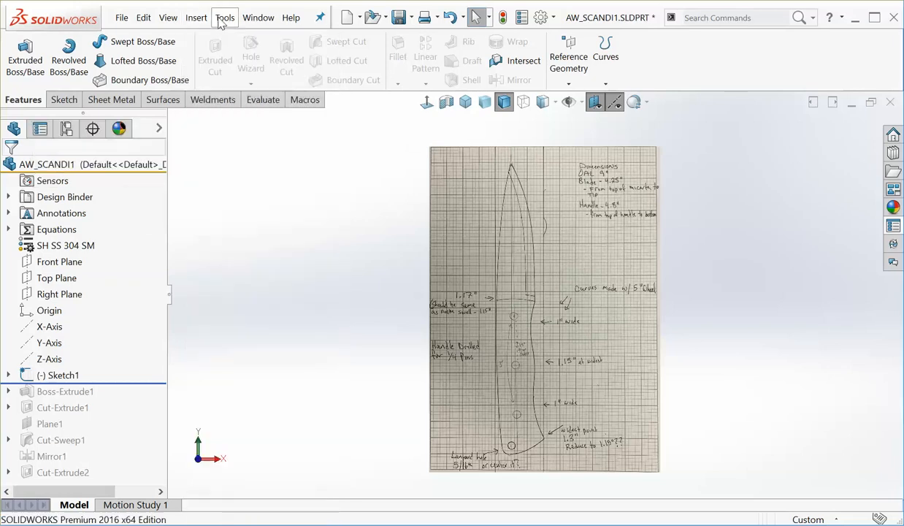
pyautogui.click(225, 17)
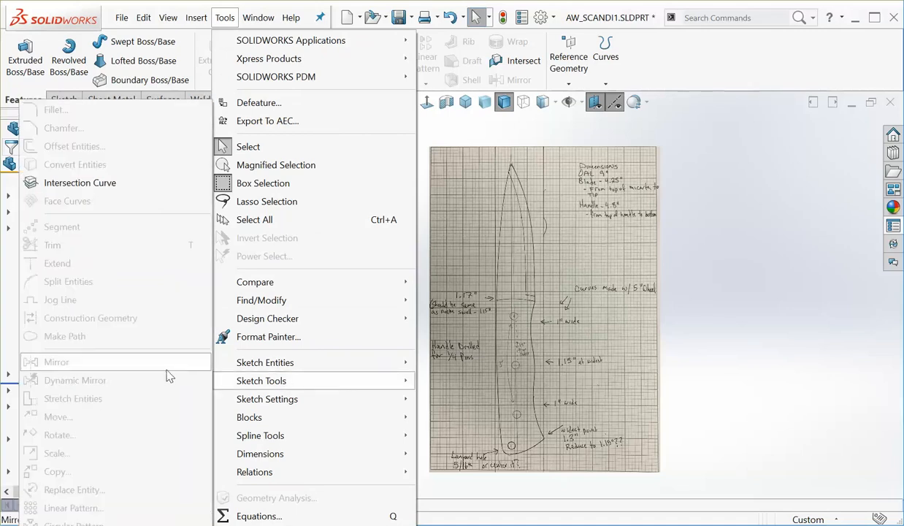
pyautogui.moveTo(170, 376)
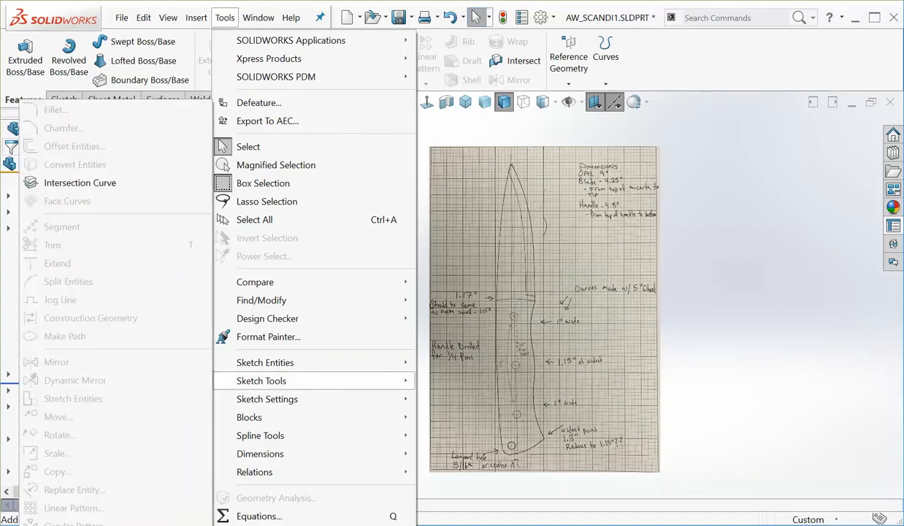
pyautogui.moveTo(349, 497)
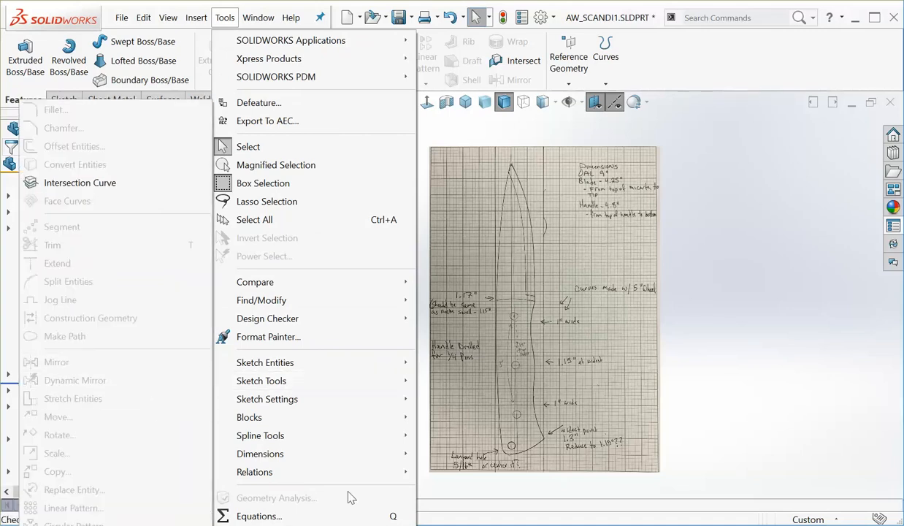
pyautogui.click(739, 300)
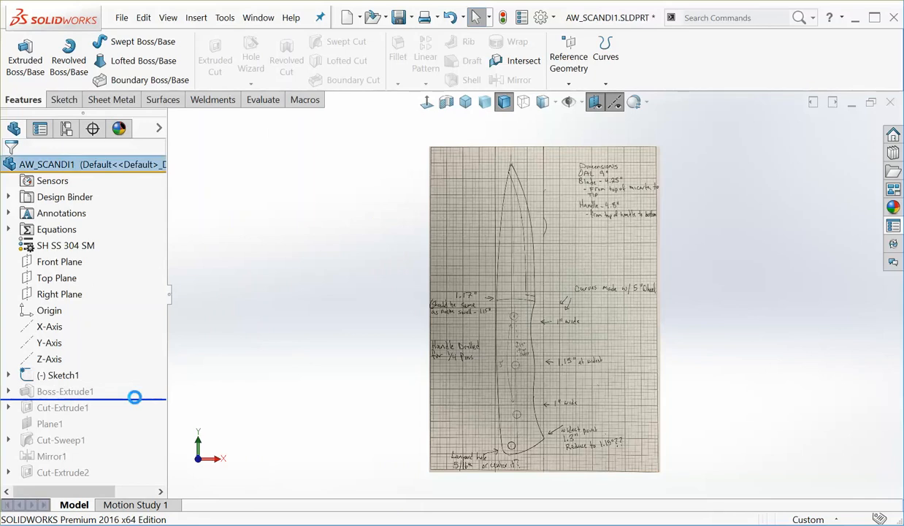
# Step: Roll forward past Boss-Extrude1, edit Sketch2, hide Sketch Picture1 and exit the sketch
pyautogui.click(64, 391)
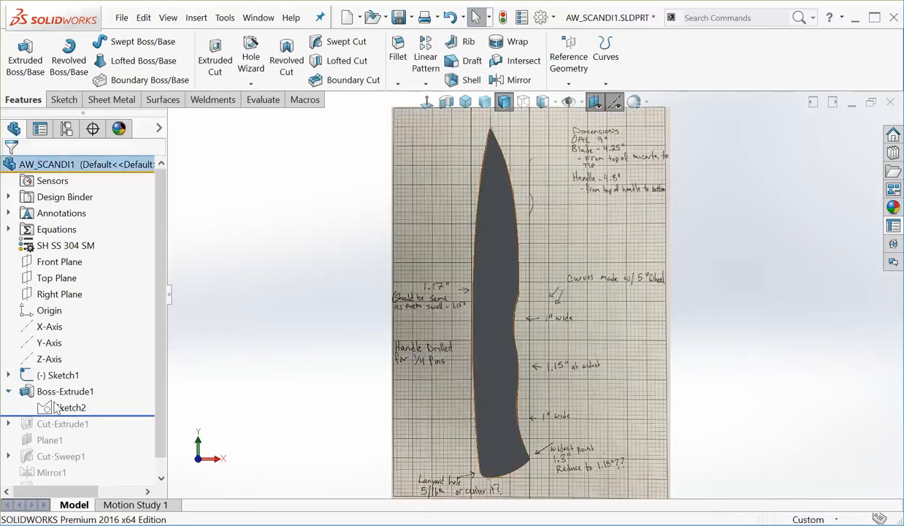
pyautogui.doubleClick(70, 406)
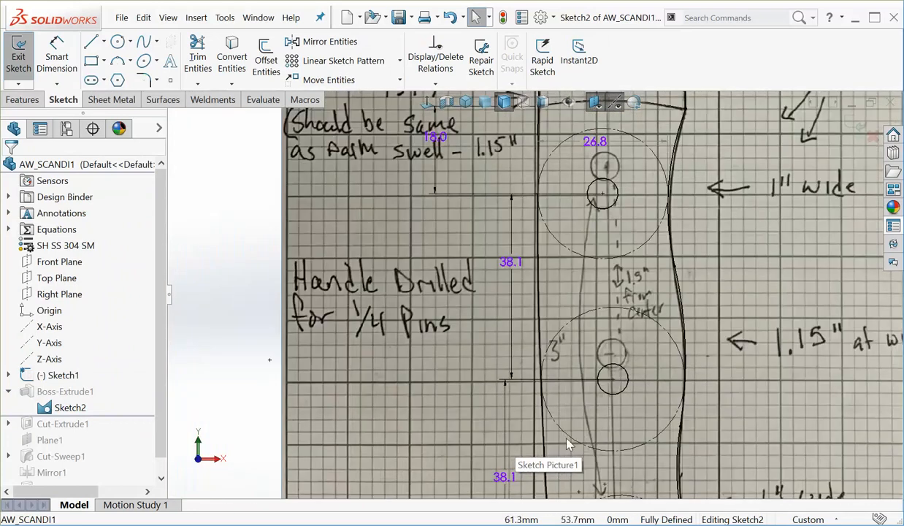
pyautogui.scroll(-3)
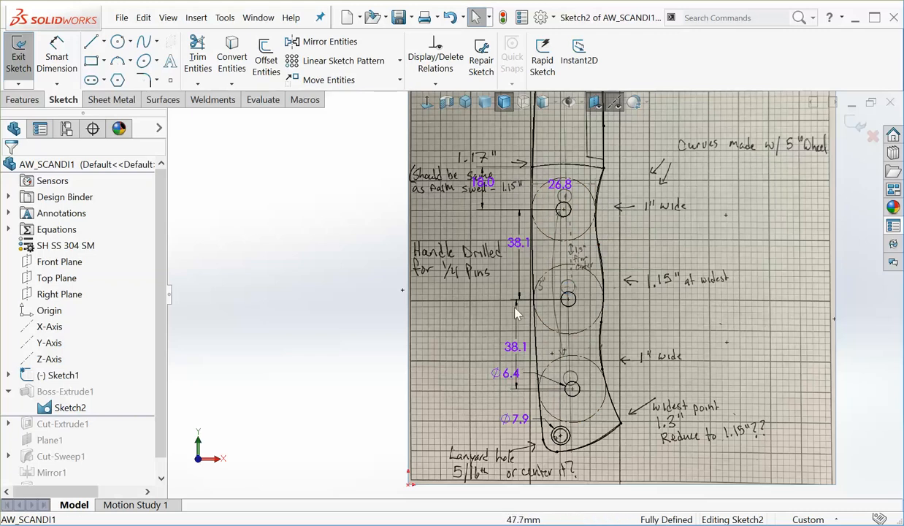
pyautogui.moveTo(589, 310)
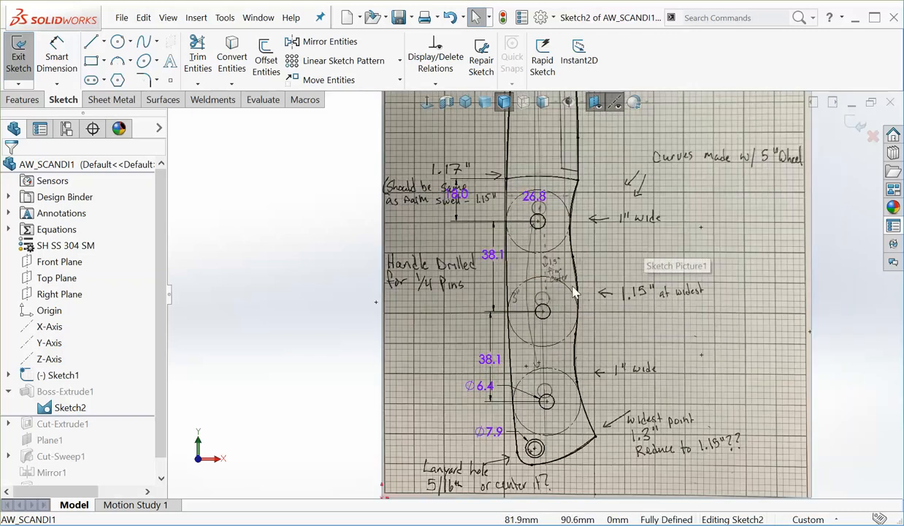
pyautogui.scroll(-3)
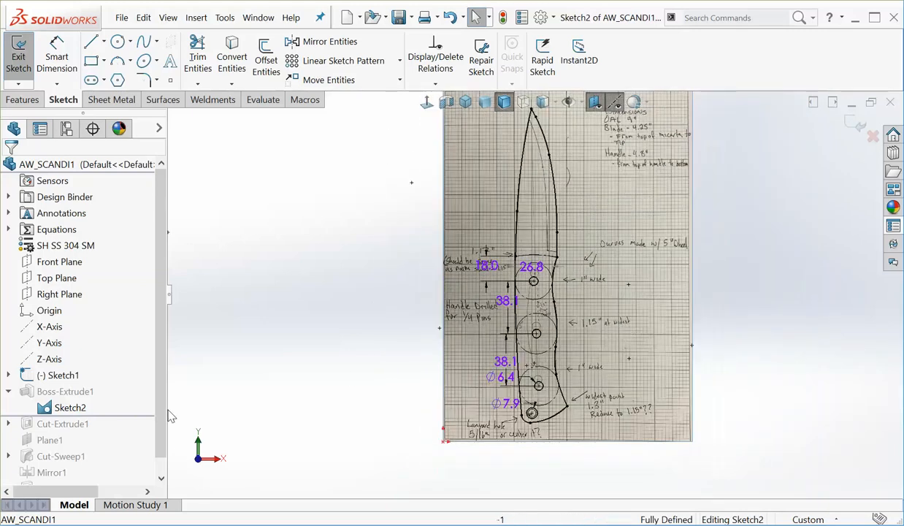
pyautogui.rightClick(64, 374)
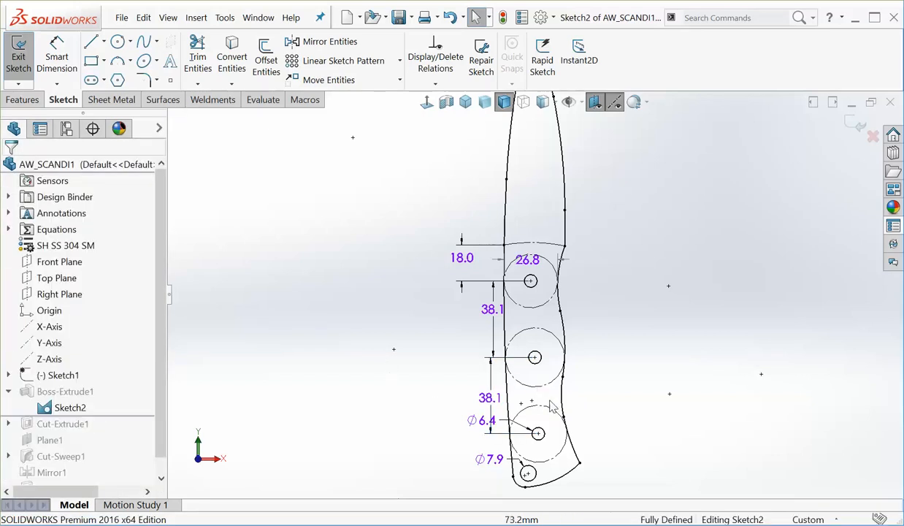
pyautogui.moveTo(543, 232)
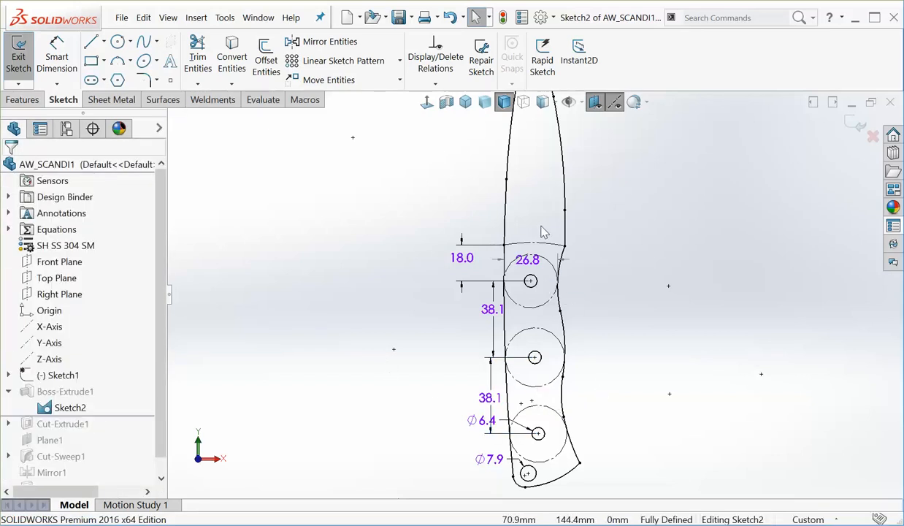
pyautogui.moveTo(854, 130)
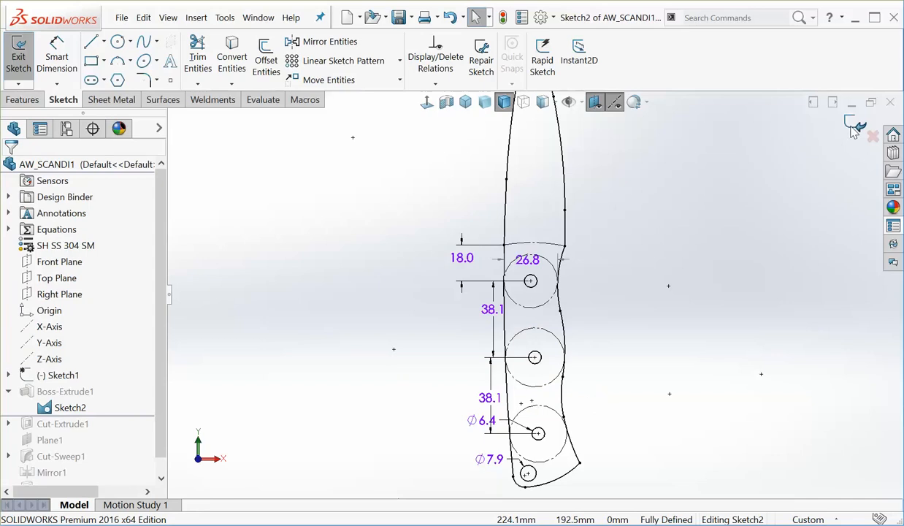
pyautogui.click(18, 55)
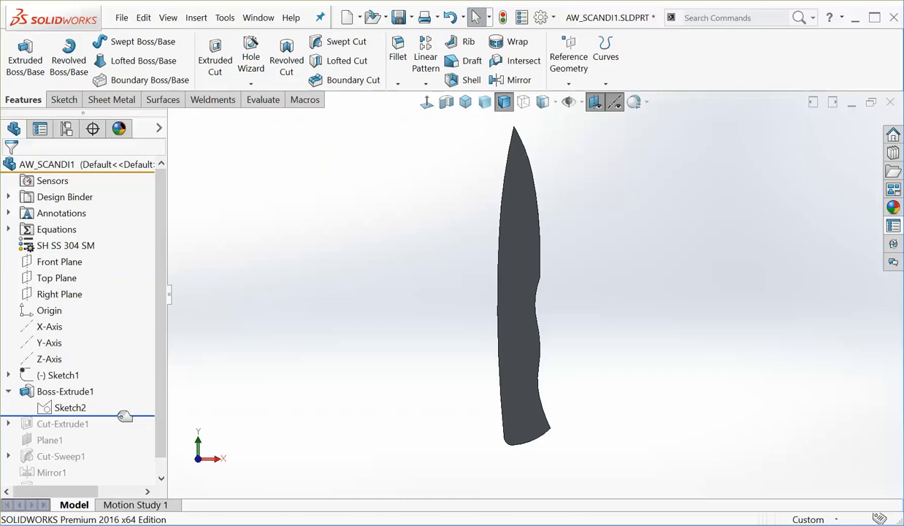
# Step: Show the Barnes & Noble page for Blade's Guide to Making Knives
pyautogui.click(63, 423)
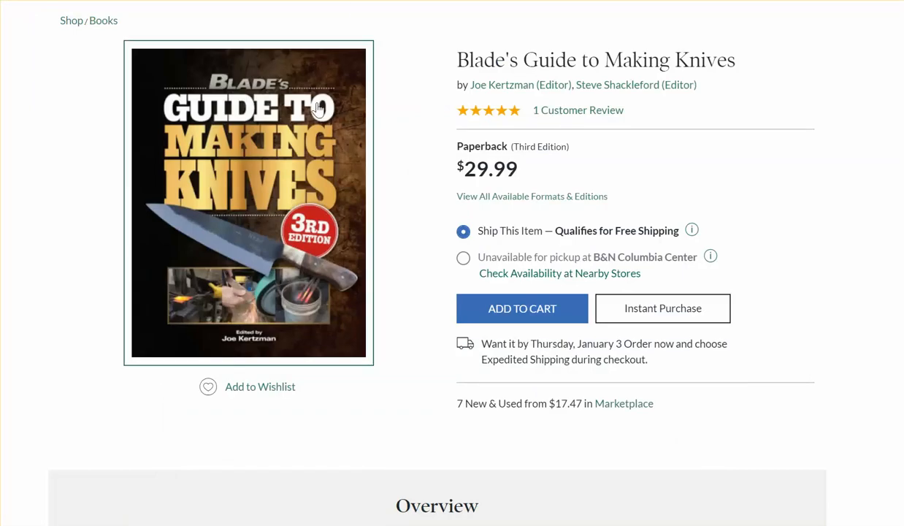
pyautogui.moveTo(257, 166)
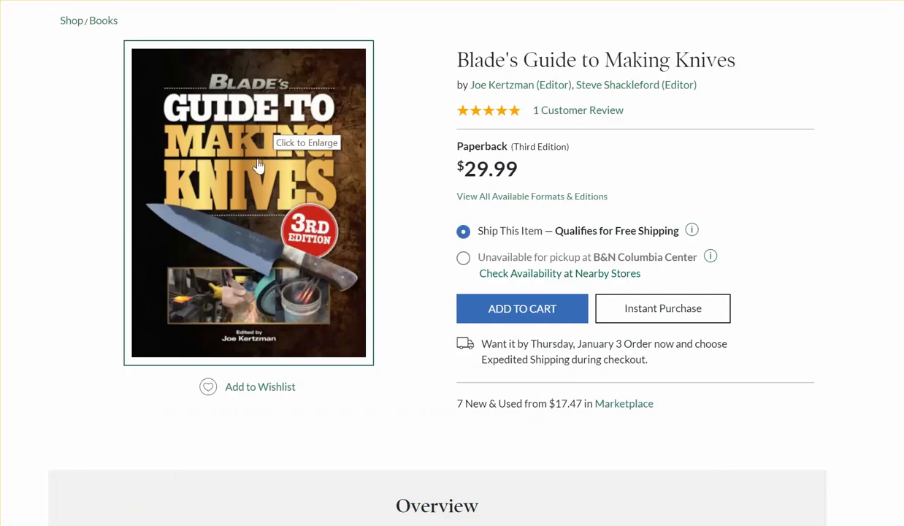
pyautogui.moveTo(400, 290)
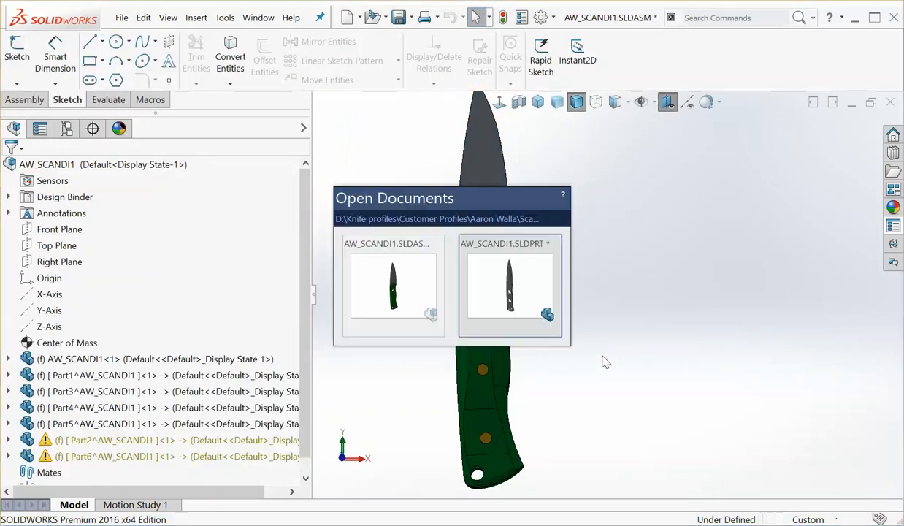
# Step: Switch to the AW_SCANDI1.SLDPRT blade part document
pyautogui.click(510, 285)
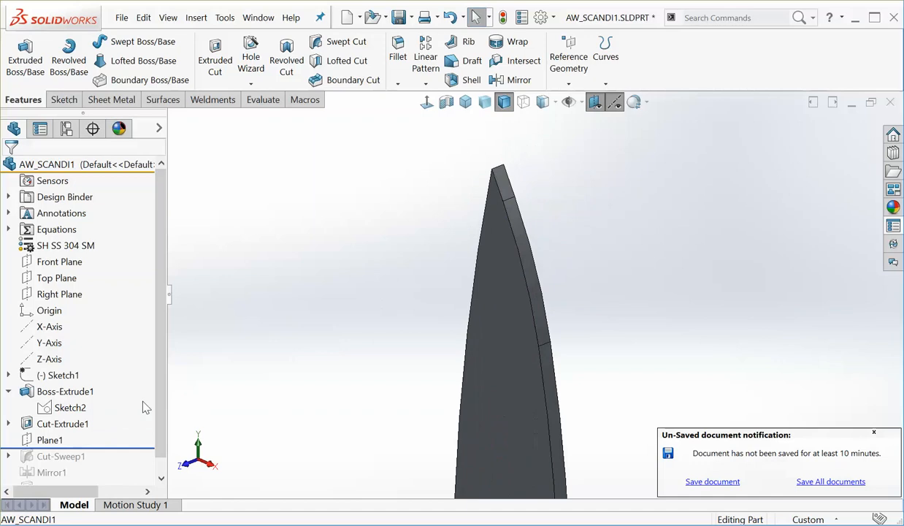
# Step: Review Plane1's edge and vertex references and close its PropertyManager
pyautogui.rightClick(50, 439)
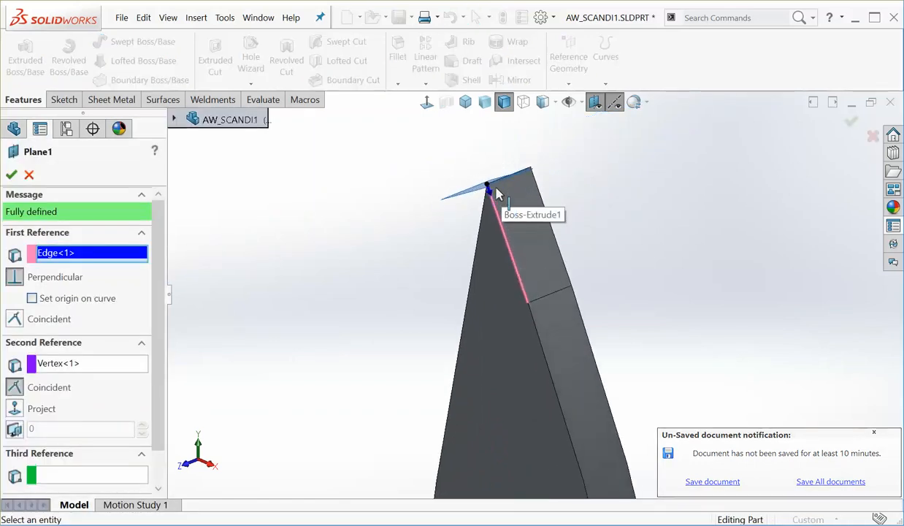
pyautogui.moveTo(120, 191)
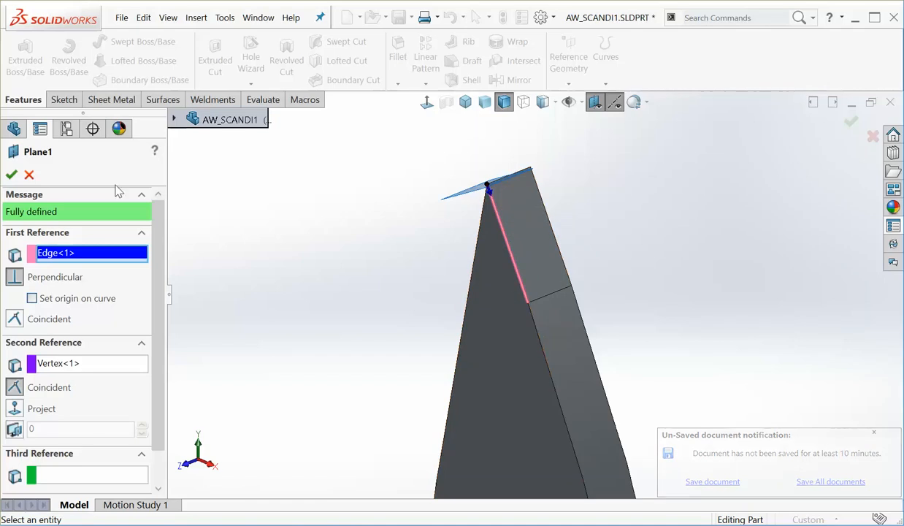
pyautogui.click(12, 174)
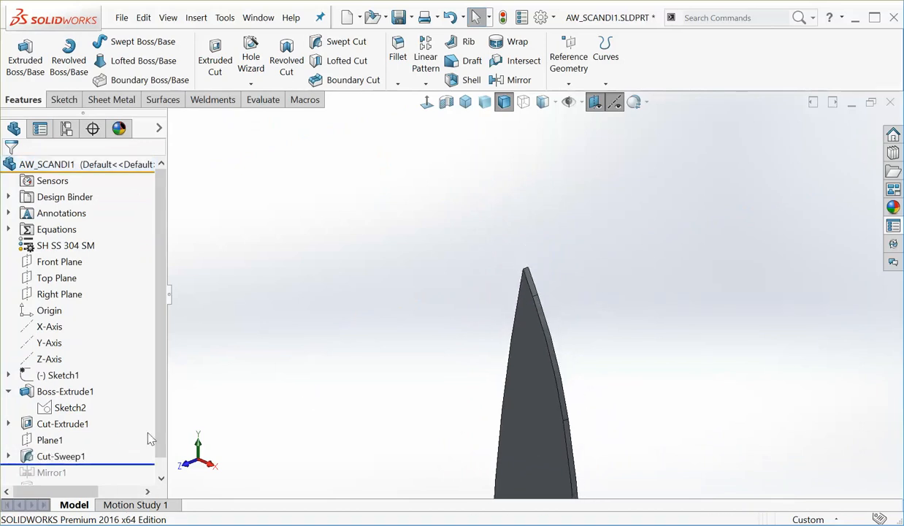
pyautogui.click(70, 455)
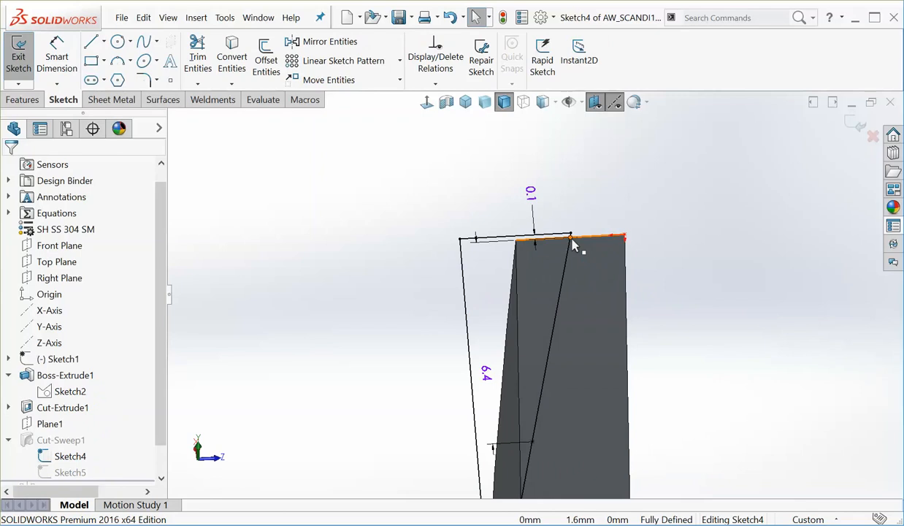
pyautogui.moveTo(541, 455)
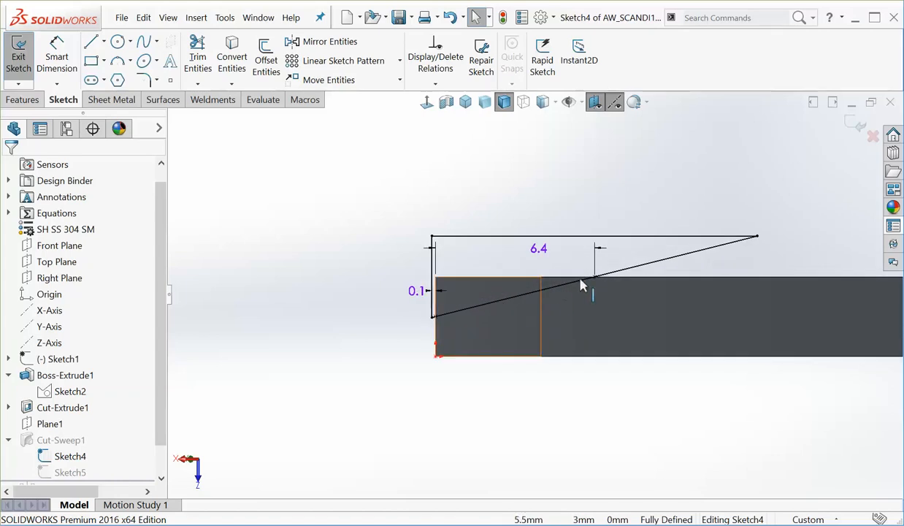
pyautogui.moveTo(543, 260)
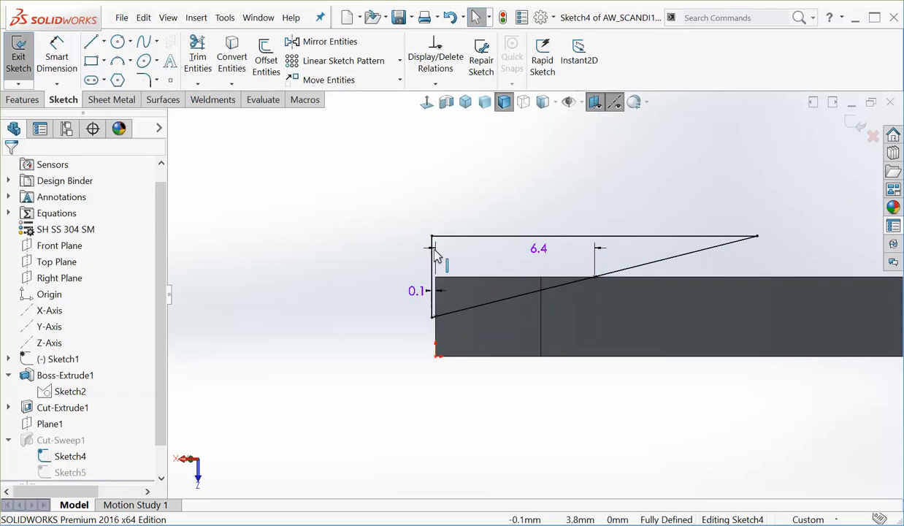
pyautogui.moveTo(612, 283)
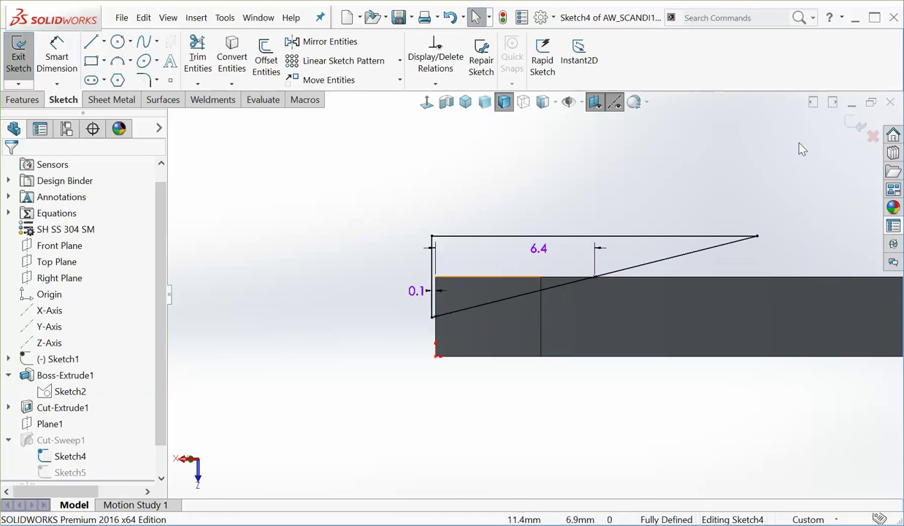
pyautogui.click(17, 55)
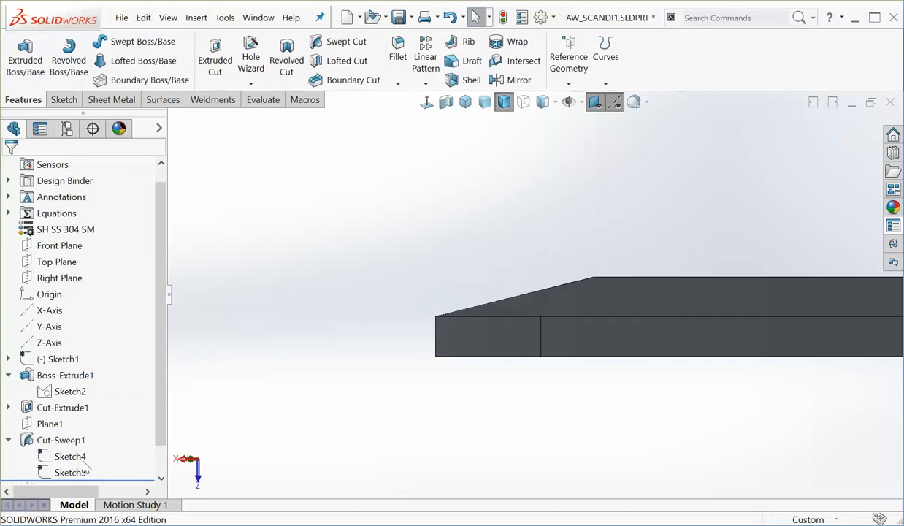
# Step: Inspect Sketch5's fixed point on the blade edge and exit to rebuild Cut-Sweep1
pyautogui.click(70, 472)
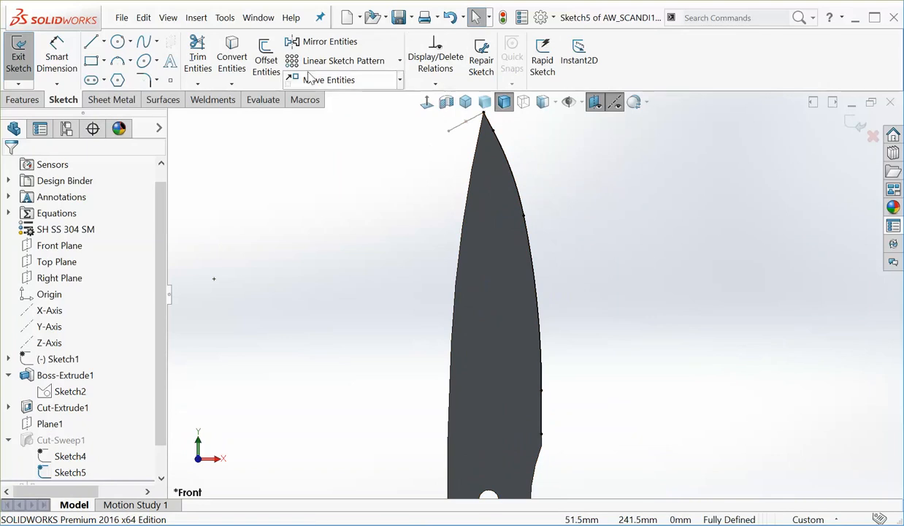
pyautogui.moveTo(558, 373)
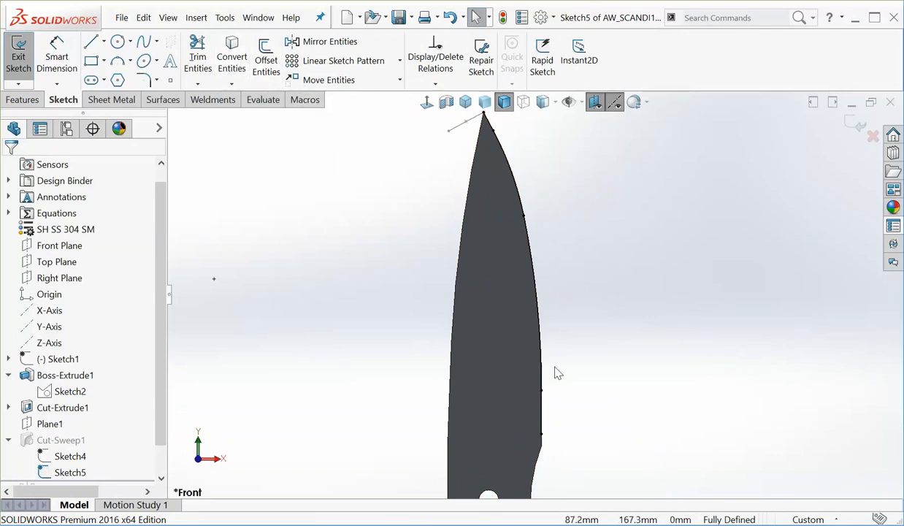
pyautogui.click(558, 438)
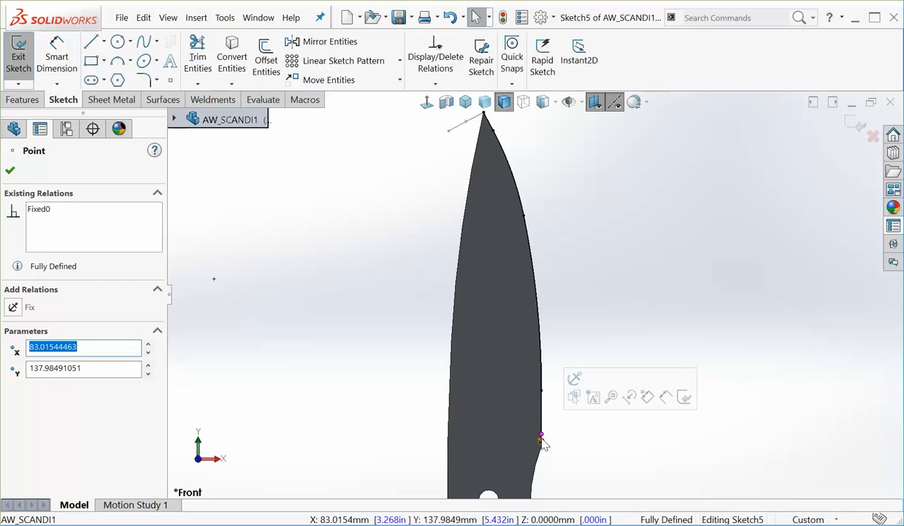
pyautogui.click(10, 170)
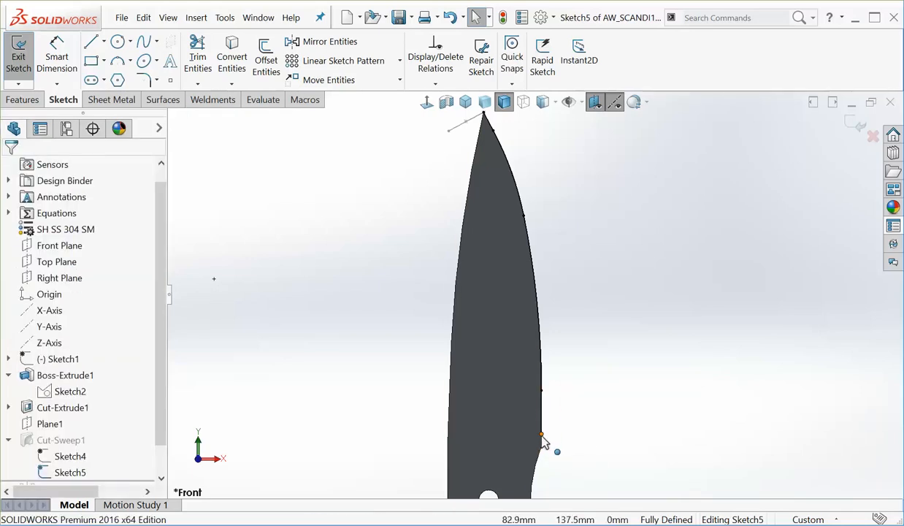
pyautogui.moveTo(846, 124)
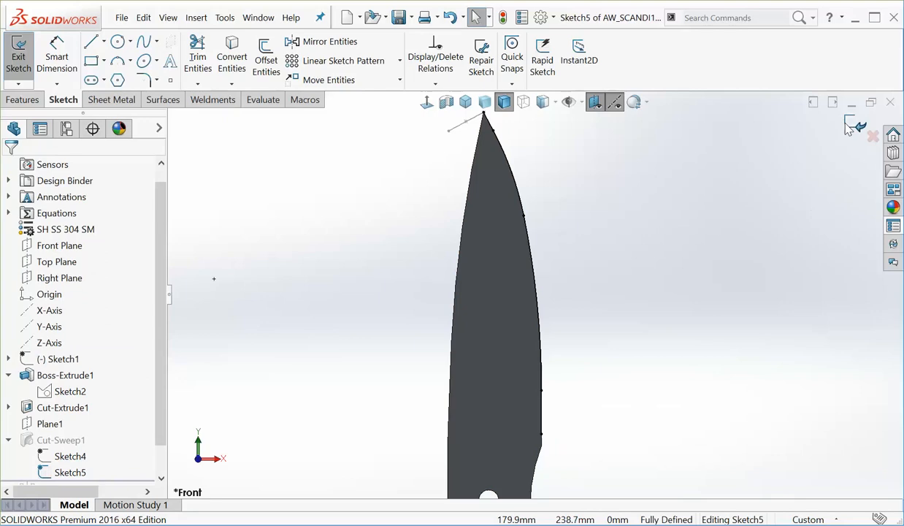
pyautogui.click(18, 56)
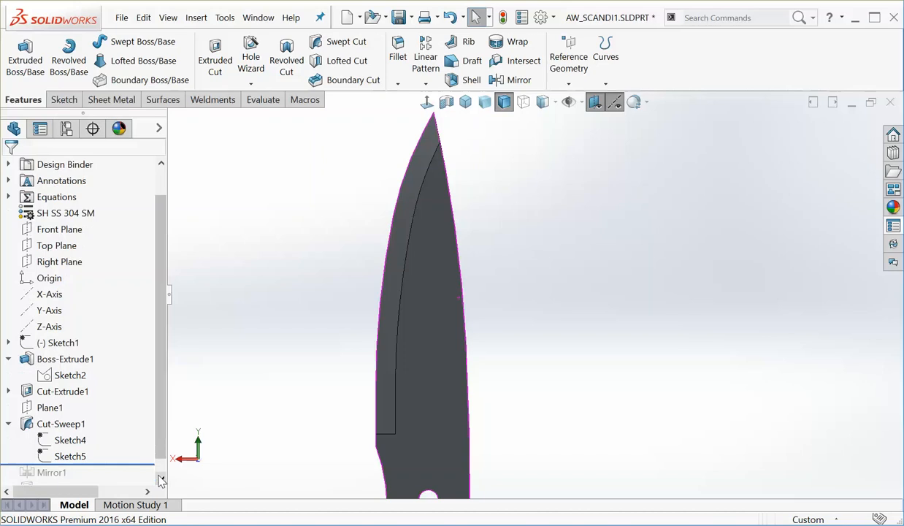
# Step: Drag the rollback bar past Mirror1 so the full knife with handle holes rebuilds
pyautogui.scroll(-3)
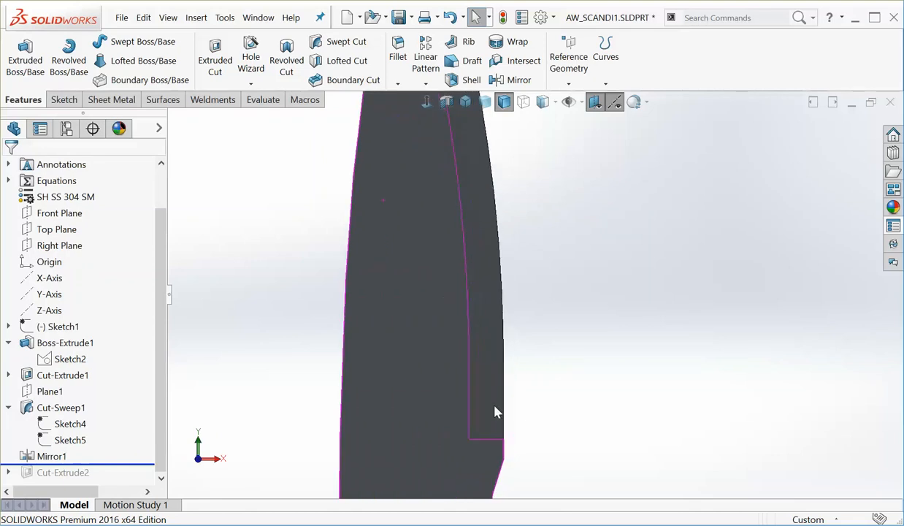
pyautogui.moveTo(495, 412); pyautogui.dragTo(317, 404)
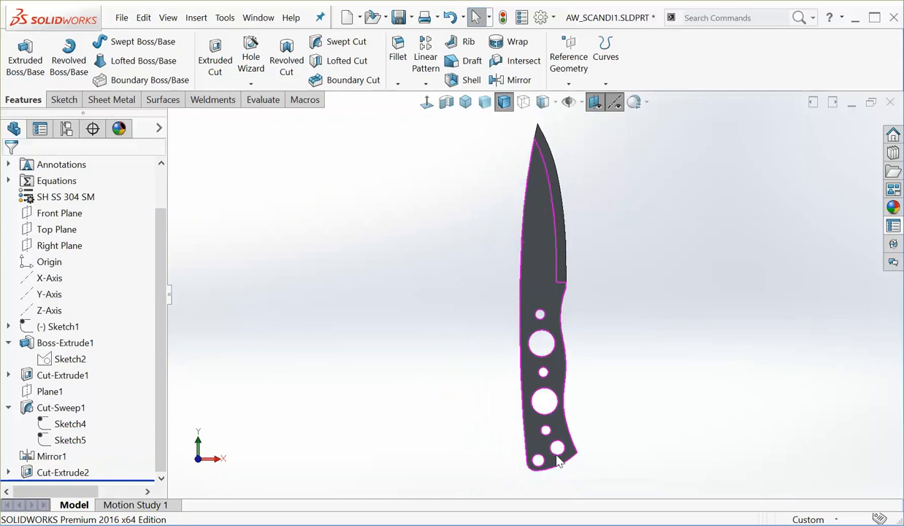
pyautogui.moveTo(540, 314)
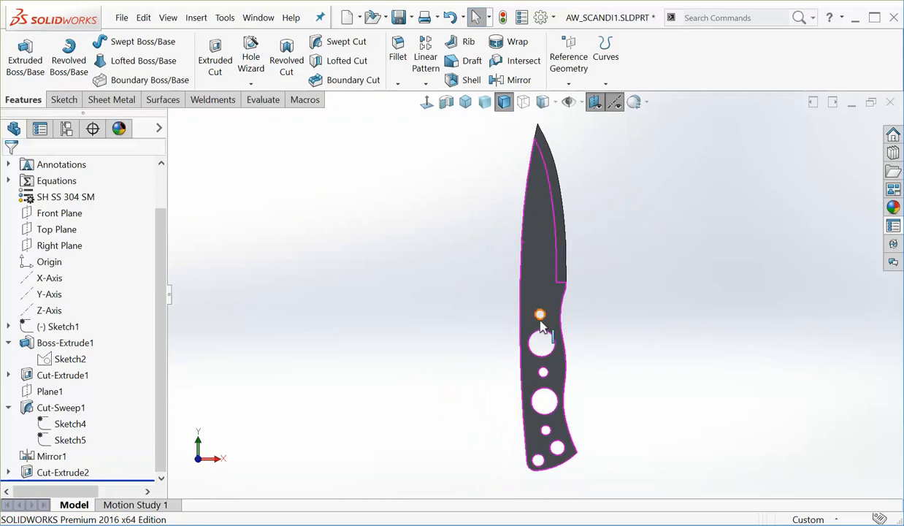
pyautogui.moveTo(549, 323)
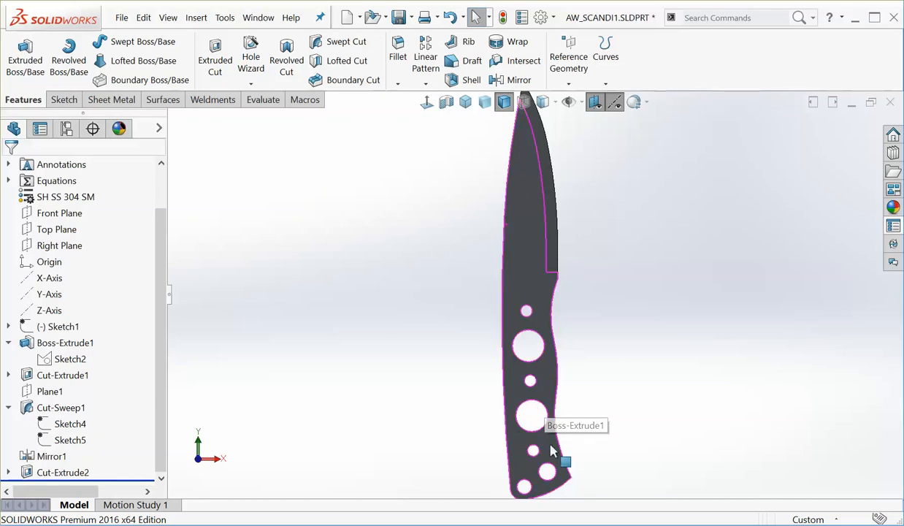
pyautogui.moveTo(576, 374)
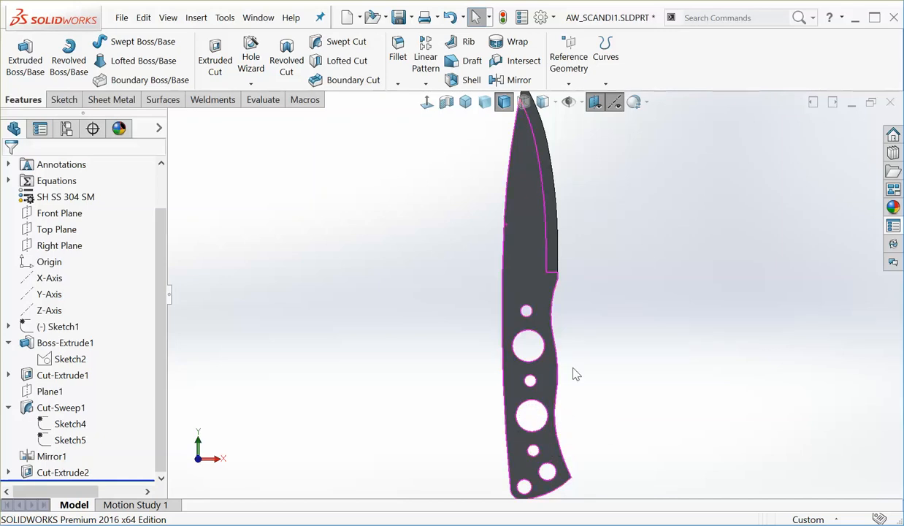
pyautogui.moveTo(572, 371)
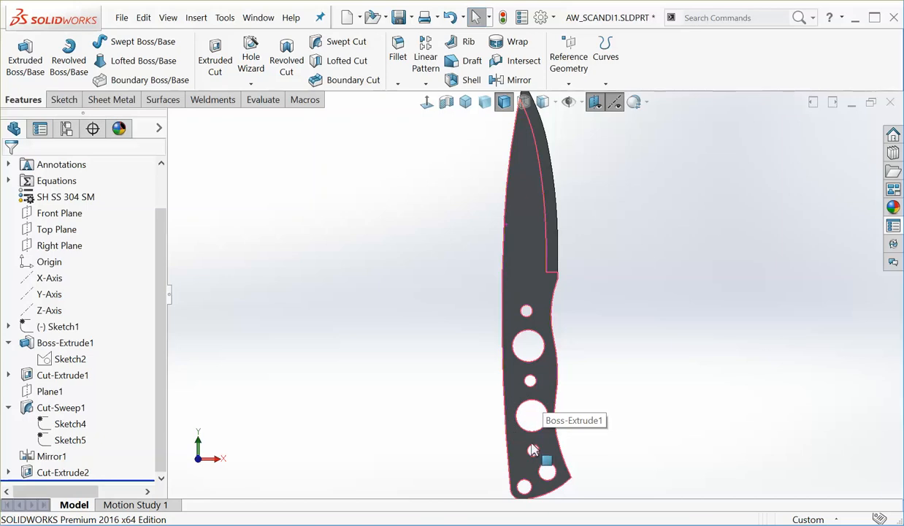
pyautogui.moveTo(534, 296)
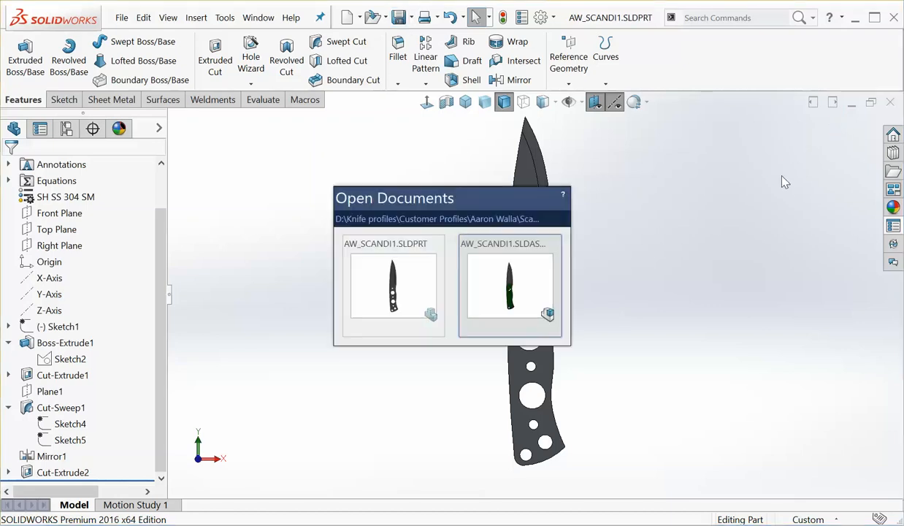
# Step: Switch to AW_SCANDI1.SLDASM and select handle scale Part1, turning the view to face it
pyautogui.click(510, 285)
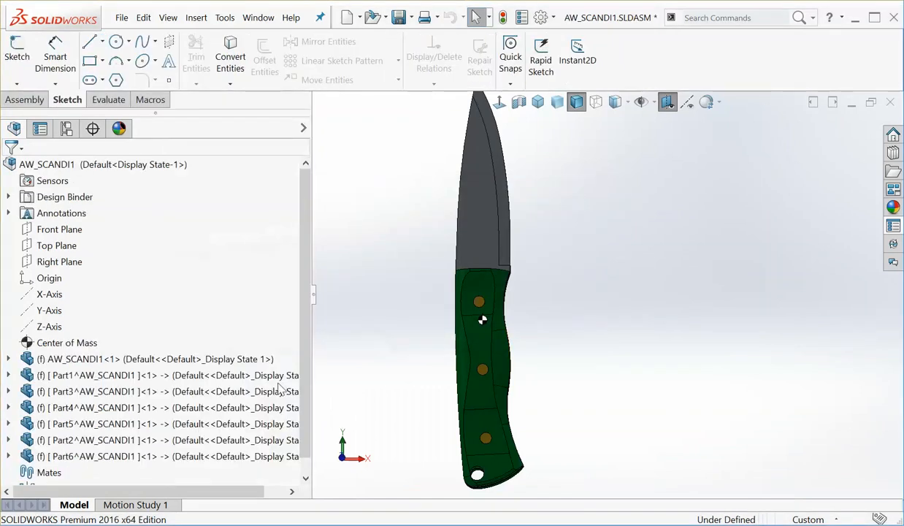
pyautogui.click(146, 359)
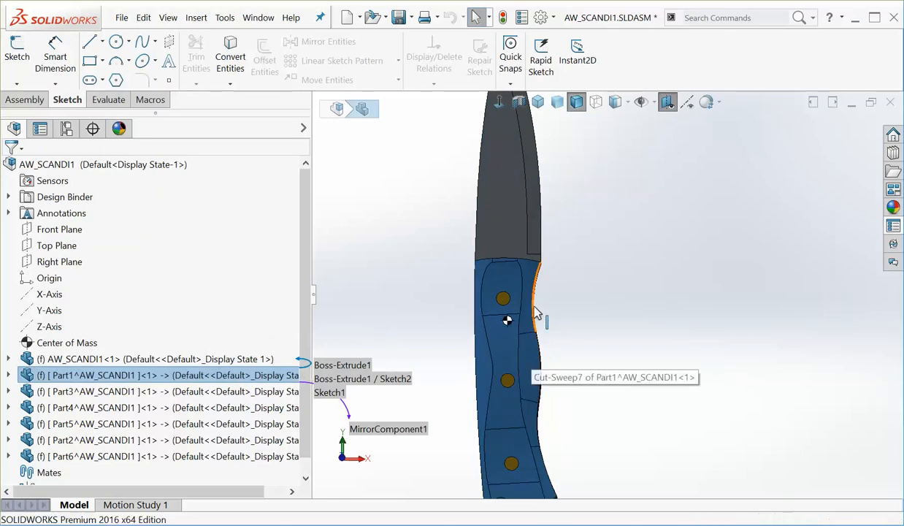
pyautogui.moveTo(508, 318); pyautogui.dragTo(611, 242)
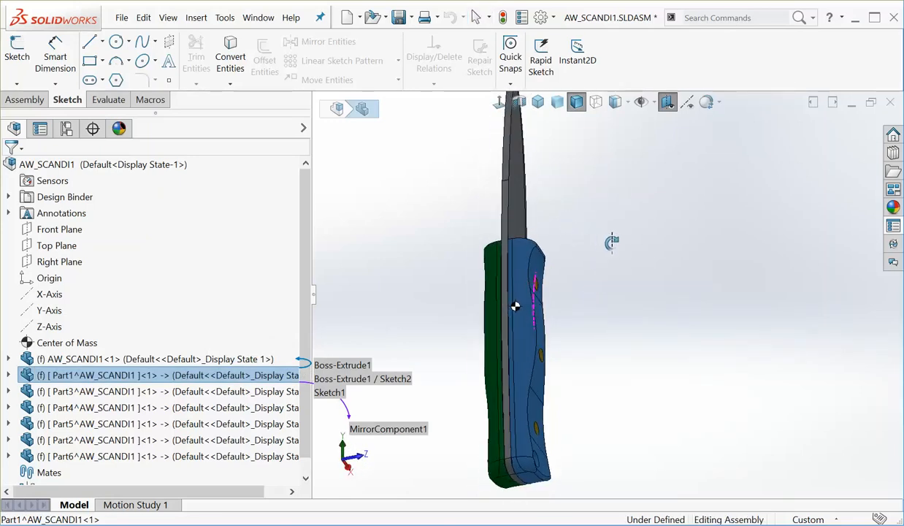
pyautogui.moveTo(514, 305); pyautogui.dragTo(525, 314)
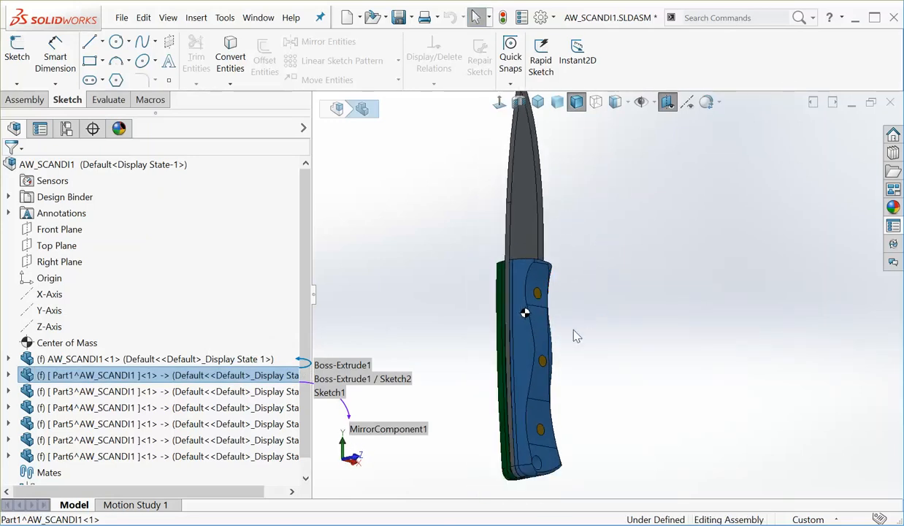
pyautogui.moveTo(524, 314); pyautogui.dragTo(548, 289)
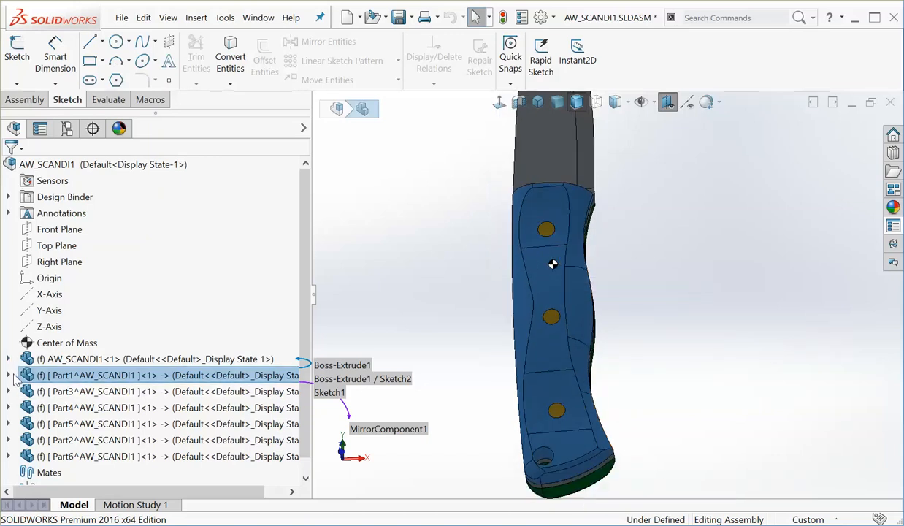
# Step: Expand Part1's feature list and start editing it in context within the assembly
pyautogui.click(7, 373)
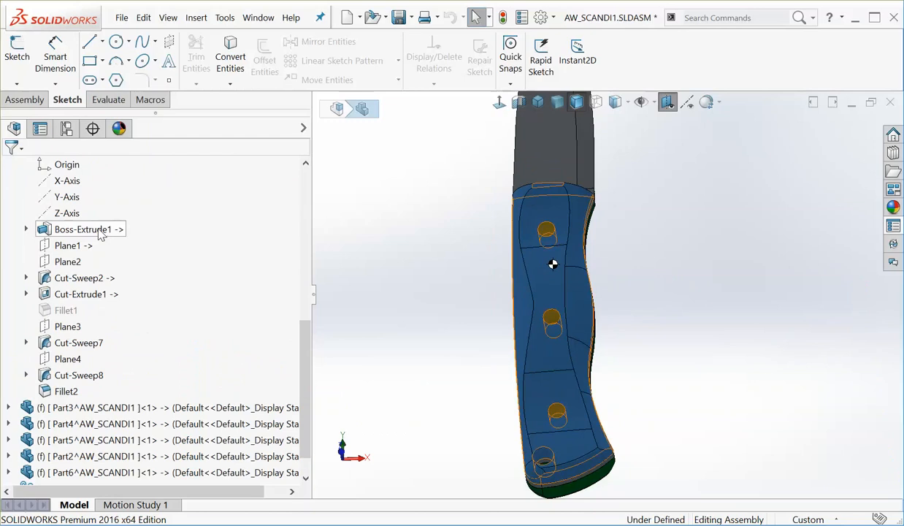
pyautogui.click(83, 228)
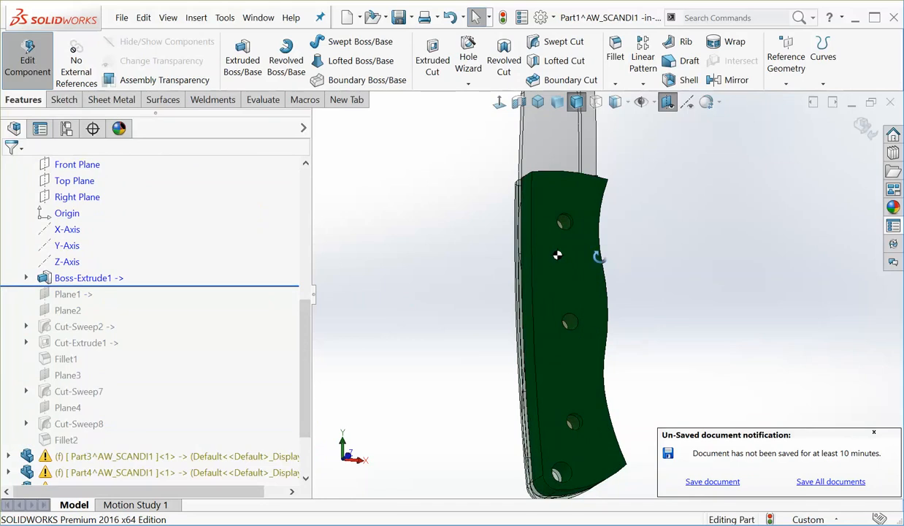
# Step: Roll Part1's history forward through Cut-Extrude1 and Cut-Sweep7 to the end past Fillet2
pyautogui.moveTo(555, 256); pyautogui.dragTo(569, 260)
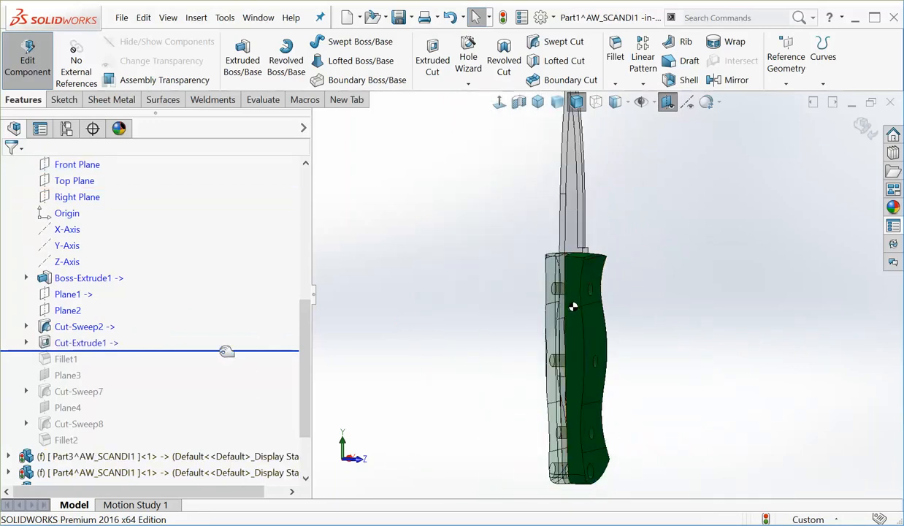
pyautogui.click(77, 164)
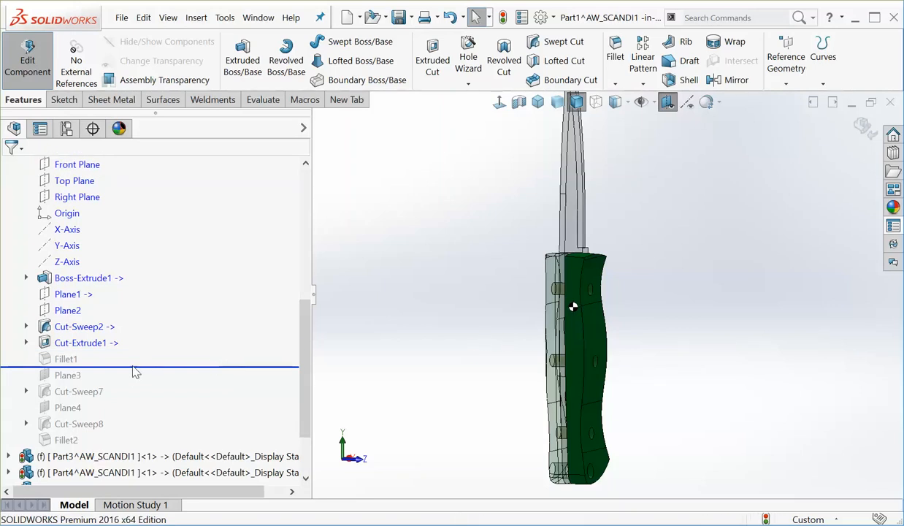
pyautogui.click(76, 164)
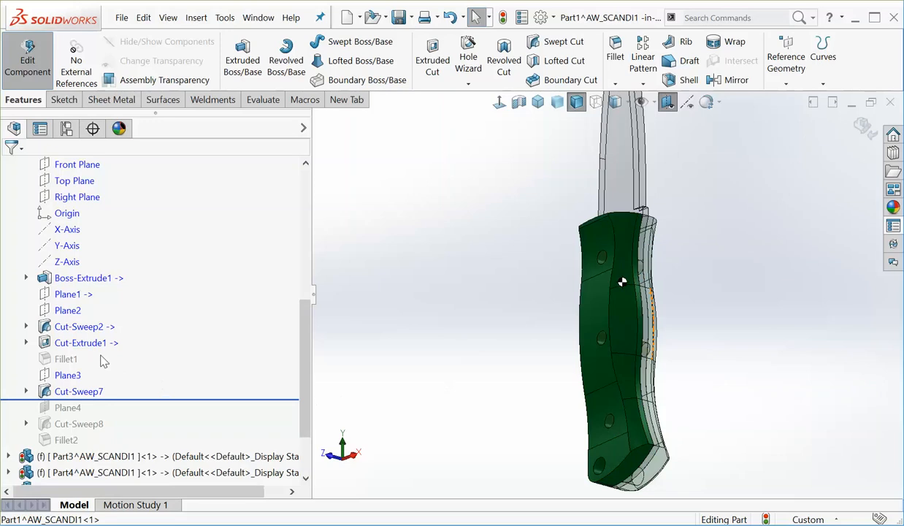
pyautogui.click(76, 164)
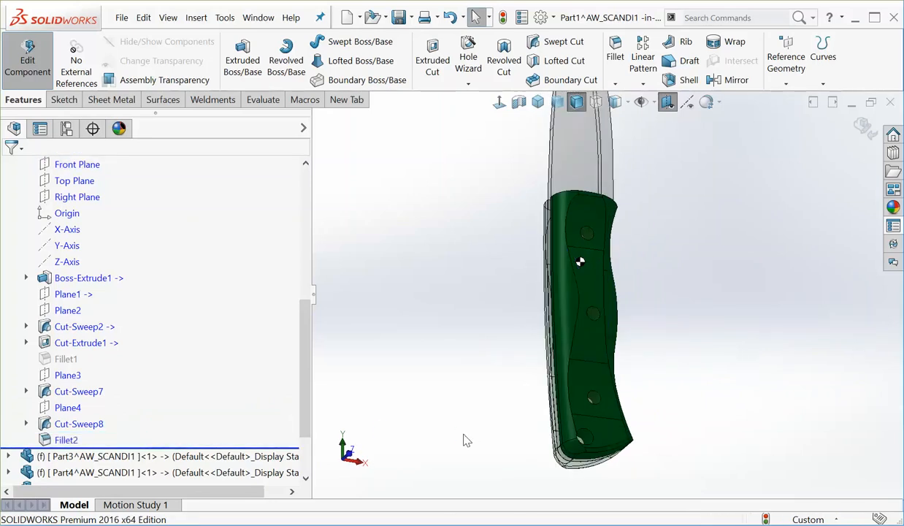
pyautogui.moveTo(639, 214)
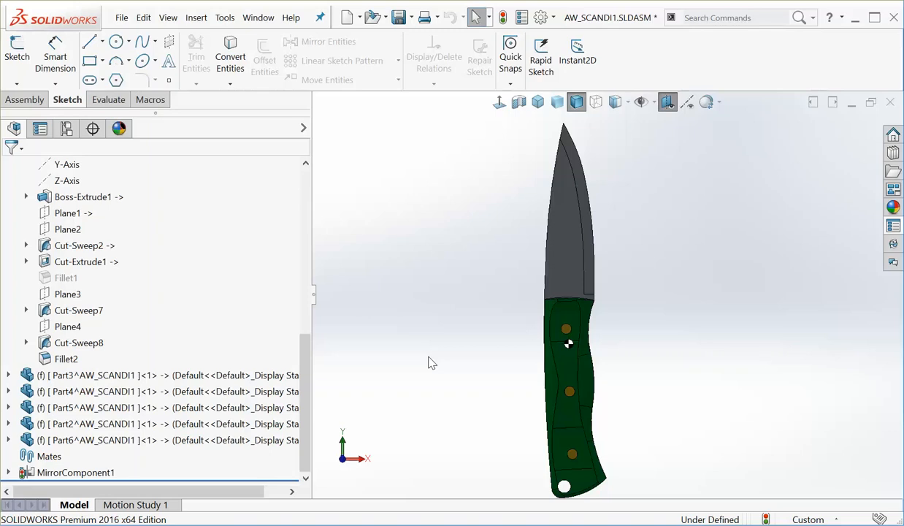
pyautogui.moveTo(160, 460)
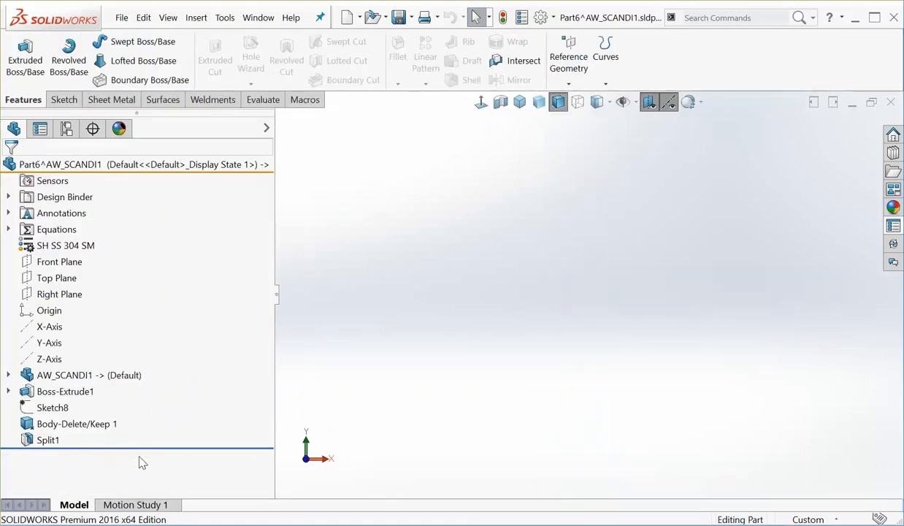
pyautogui.moveTo(124, 447)
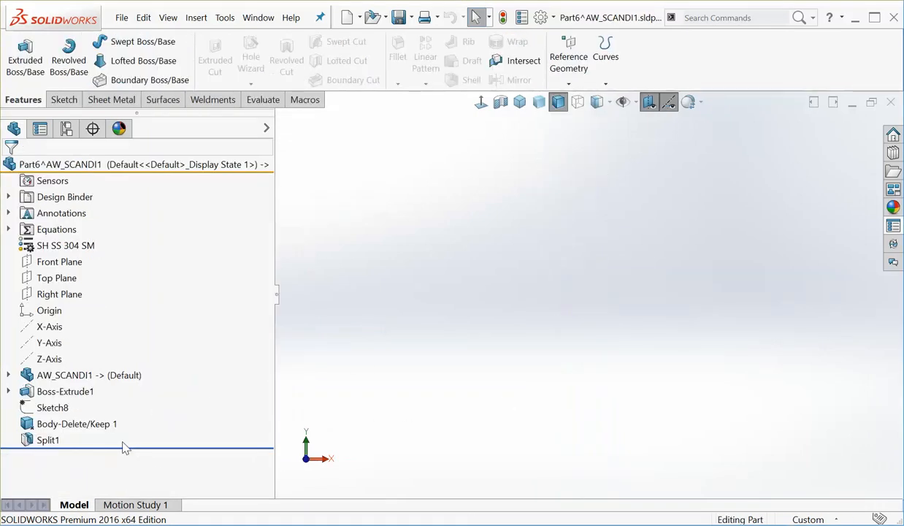
# Step: Roll Part6 back before Split1 and the extrusion, checking the Insert feature options
pyautogui.click(48, 438)
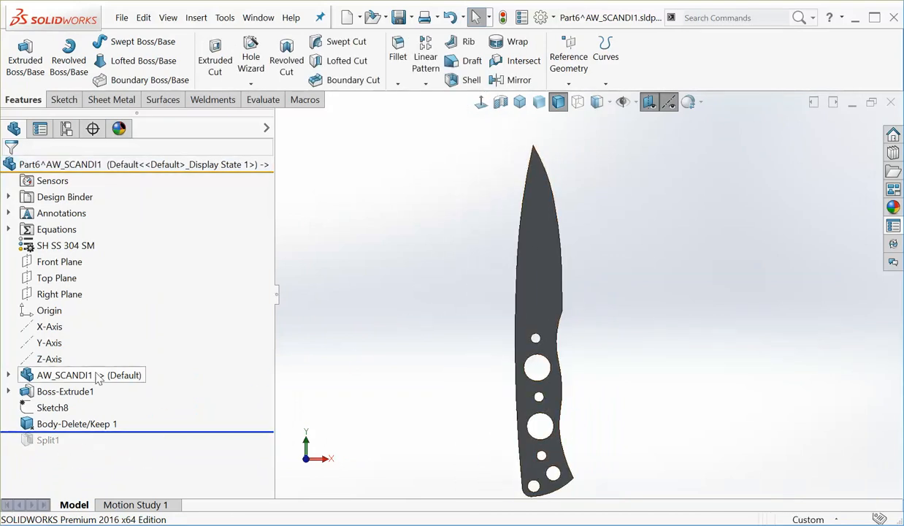
pyautogui.click(64, 374)
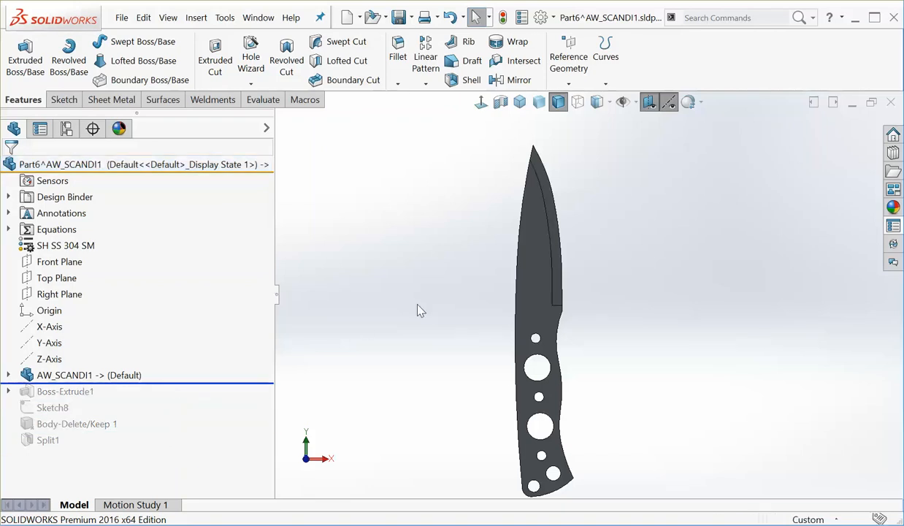
pyautogui.moveTo(196, 17)
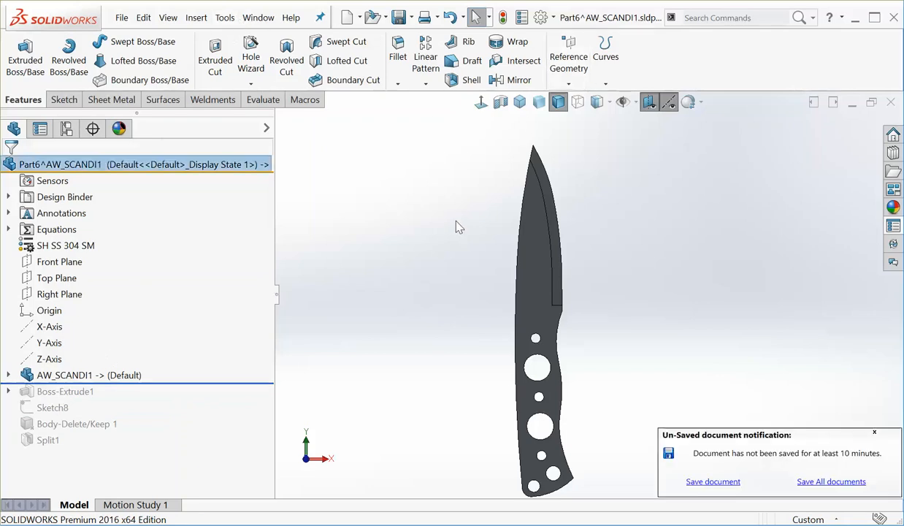
pyautogui.click(196, 18)
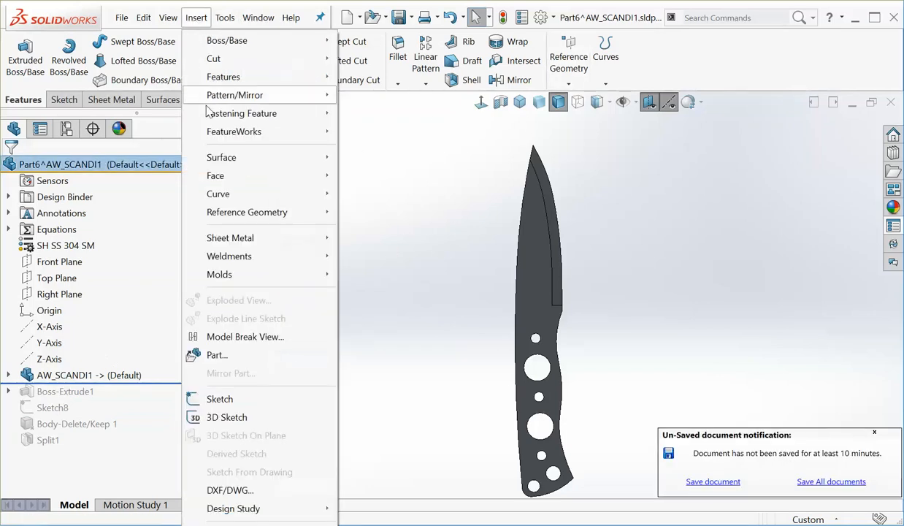
pyautogui.click(461, 351)
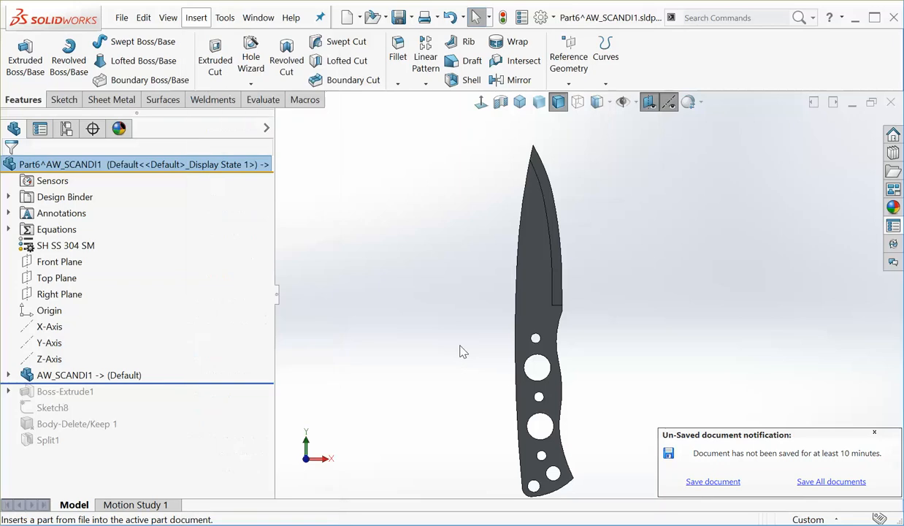
# Step: Roll Part6 forward through Boss-Extrude1 and Sketch8 so the split line shows near the handle
pyautogui.click(88, 373)
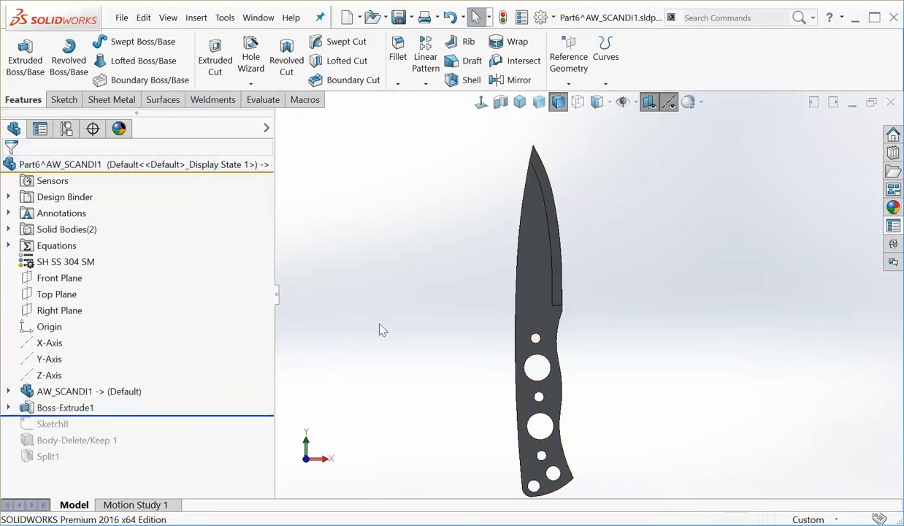
pyautogui.click(88, 392)
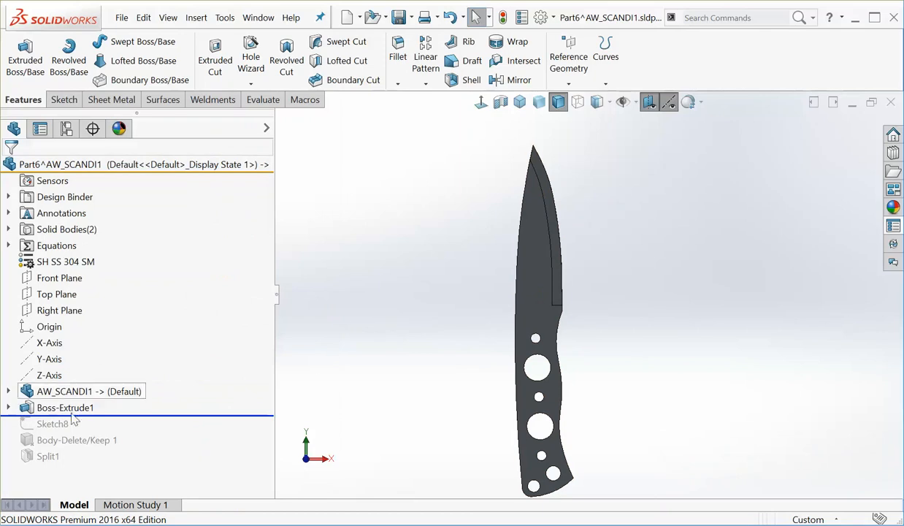
pyautogui.click(76, 440)
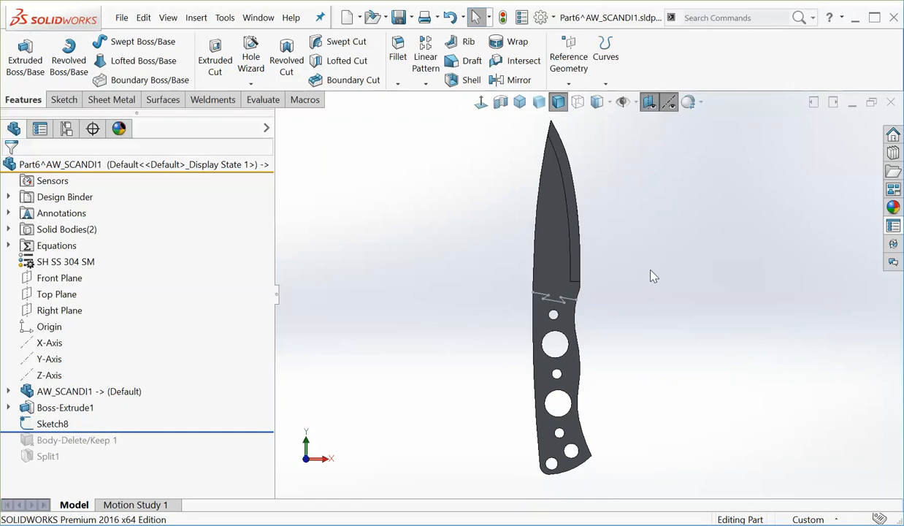
pyautogui.moveTo(552, 120)
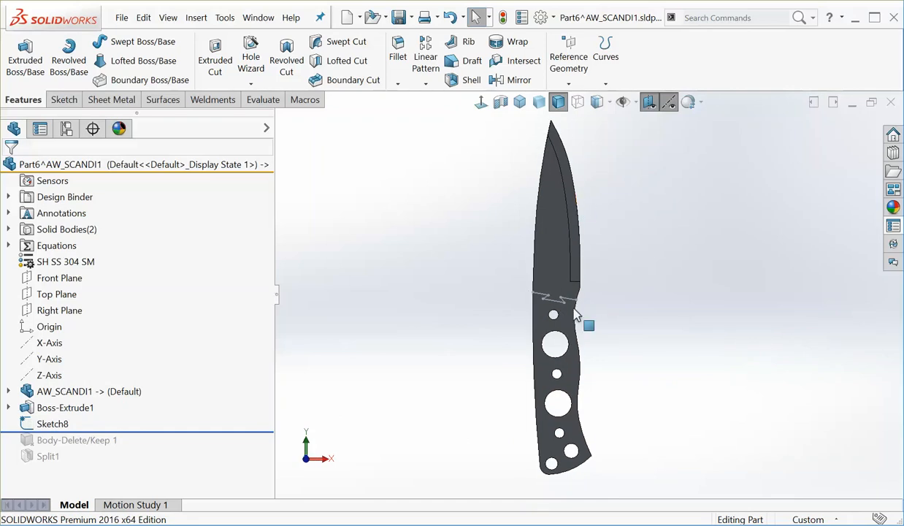
pyautogui.moveTo(348, 393)
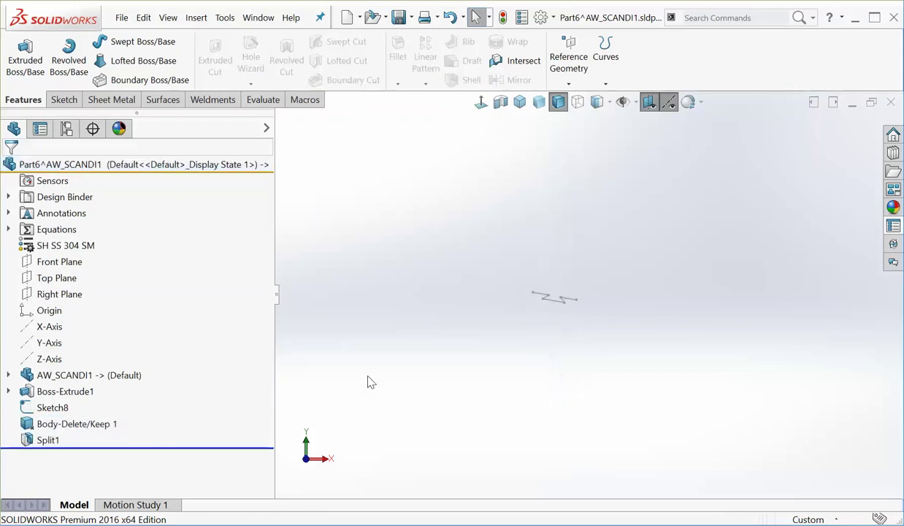
pyautogui.moveTo(447, 354)
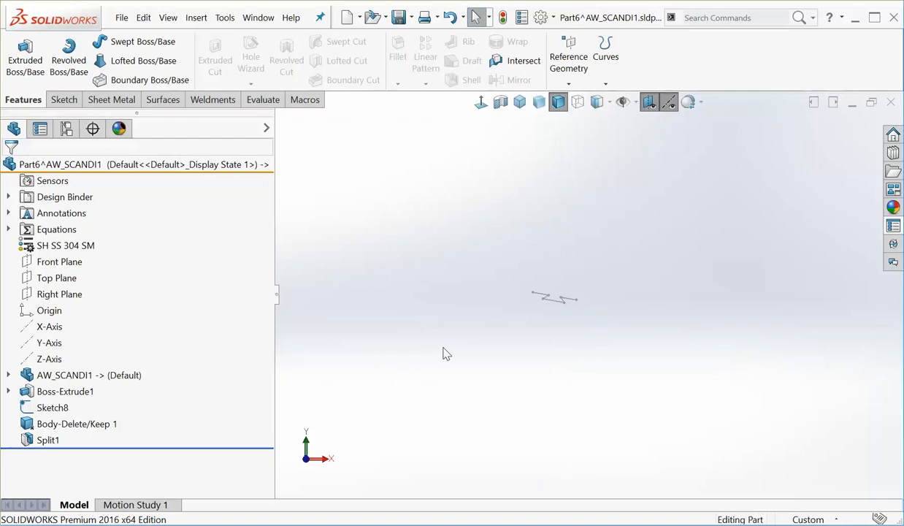
pyautogui.moveTo(835, 114)
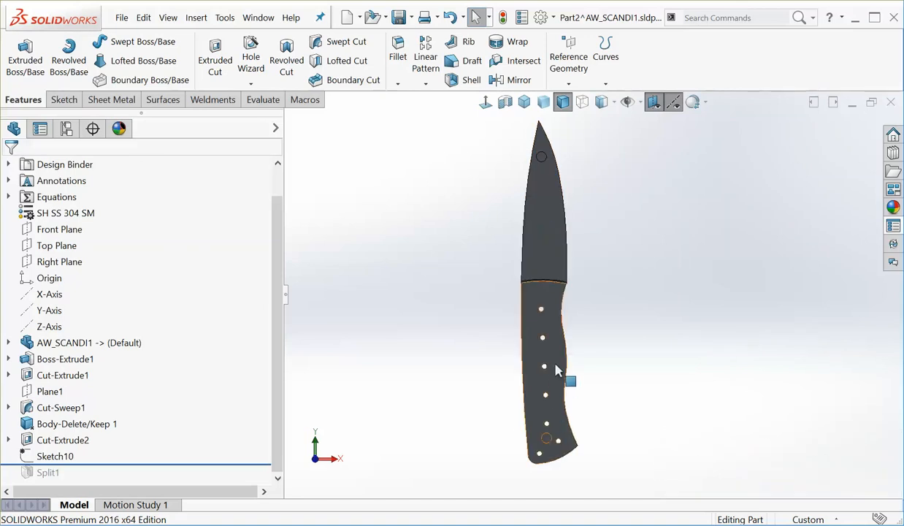
pyautogui.moveTo(537, 275)
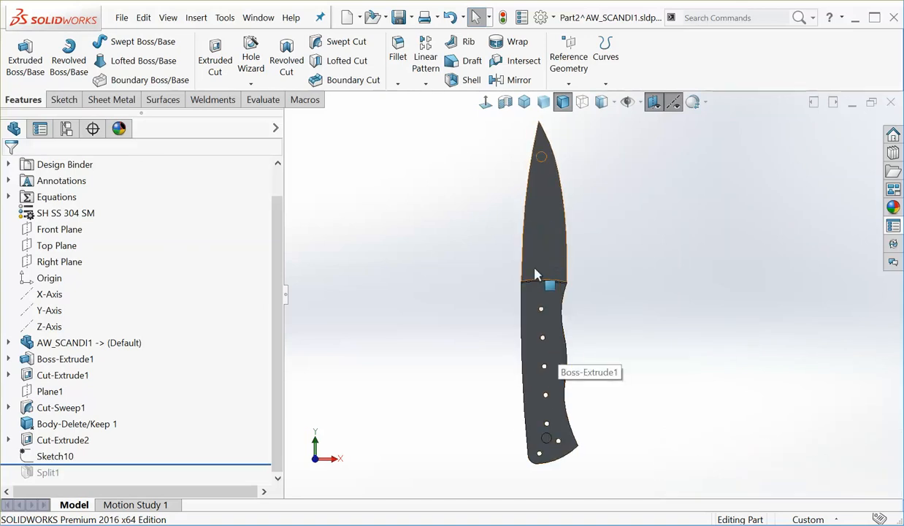
pyautogui.moveTo(546, 371)
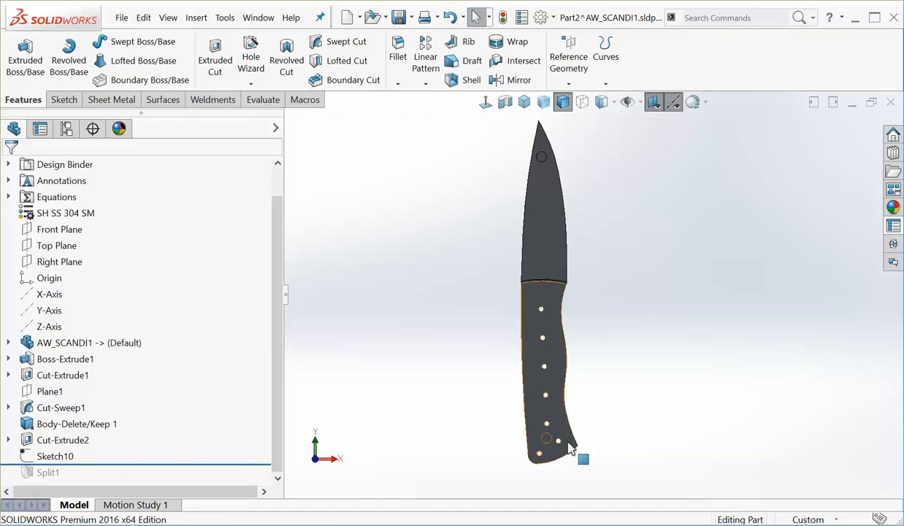
pyautogui.moveTo(566, 450)
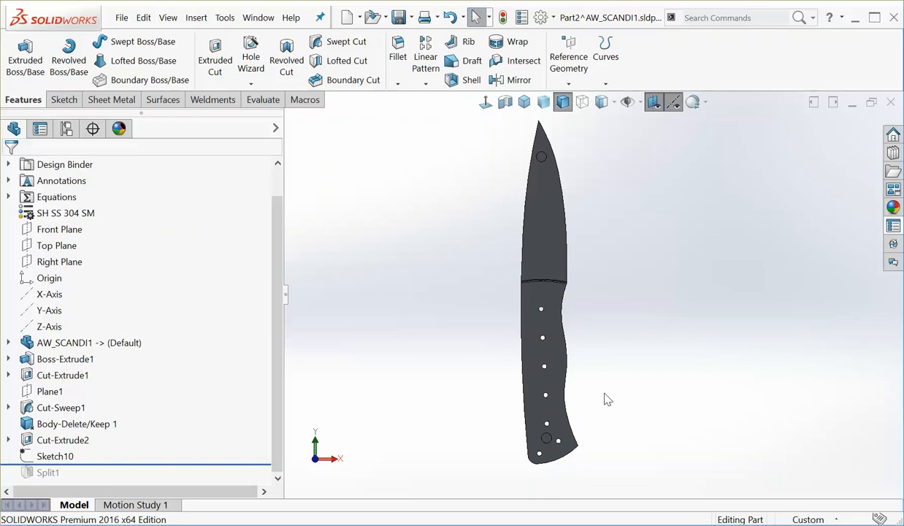
pyautogui.moveTo(555, 406)
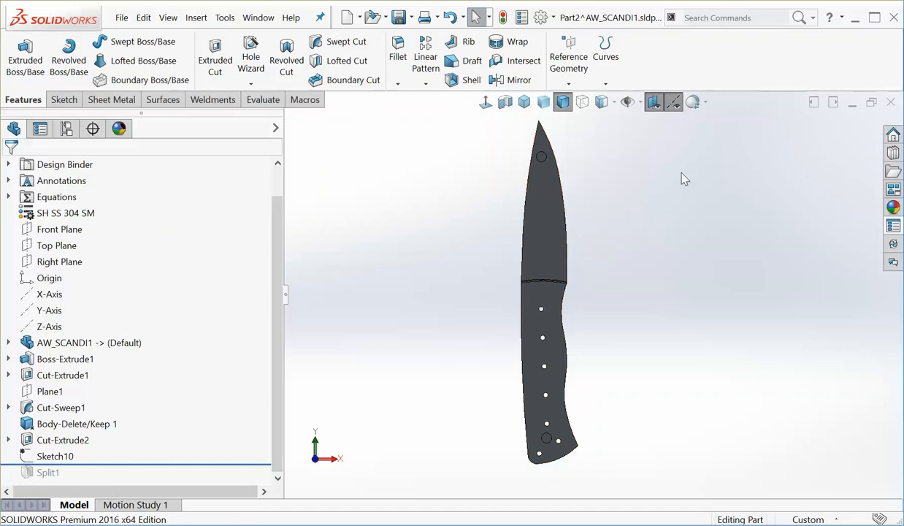
pyautogui.moveTo(617, 213)
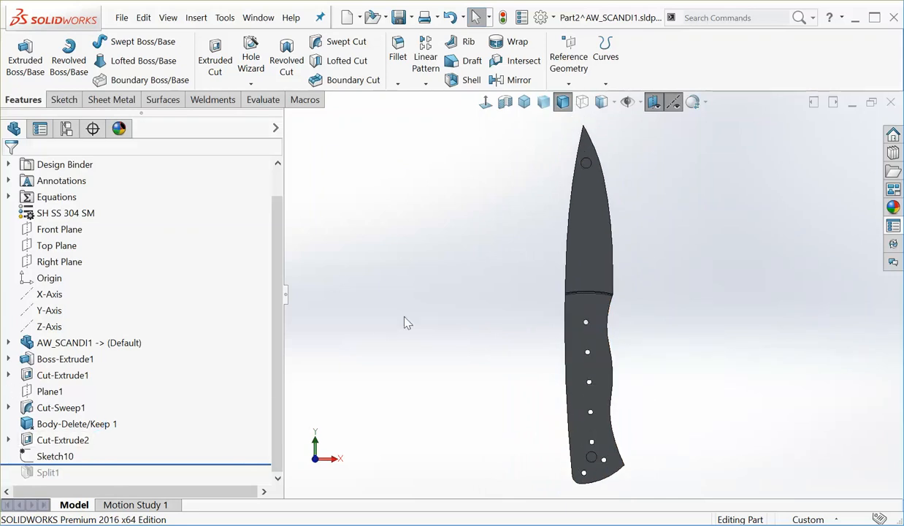
pyautogui.moveTo(682, 268)
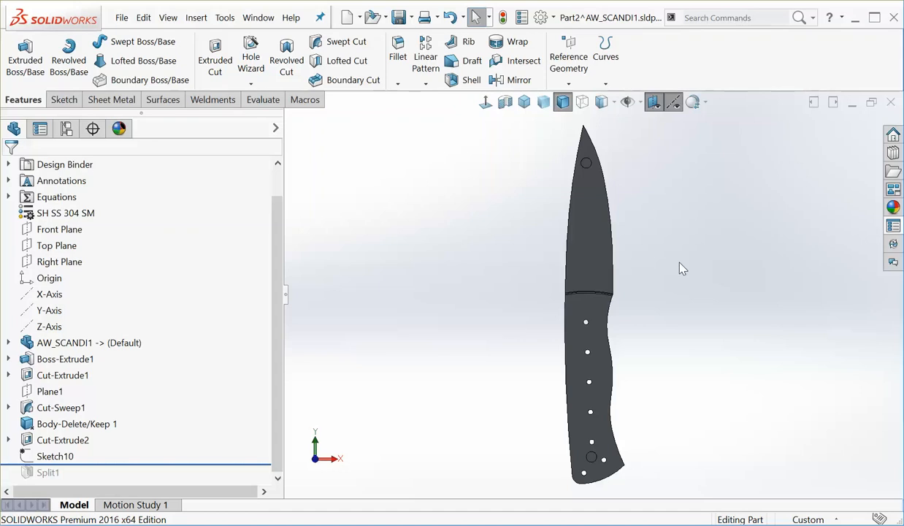
pyautogui.moveTo(201, 374)
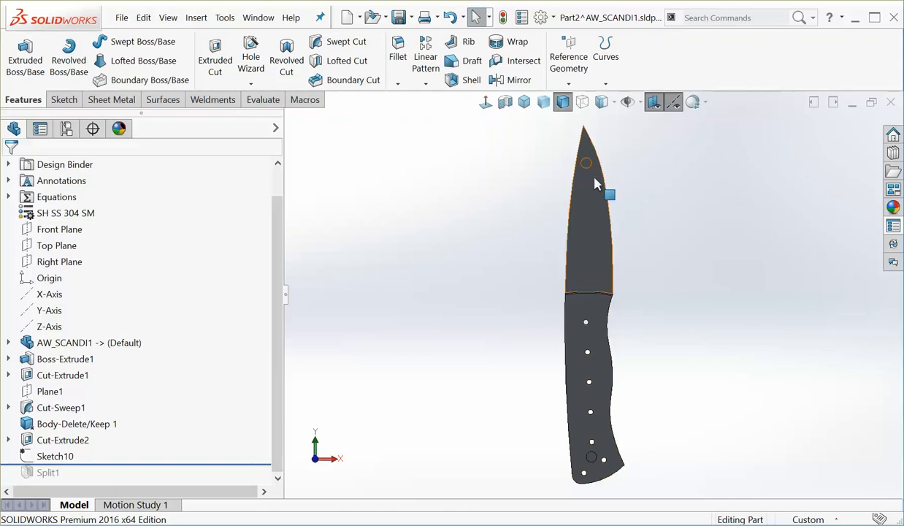
# Step: Rotate Part2 to inspect the full knife body with its pinned handle scales before Split1
pyautogui.click(506, 212)
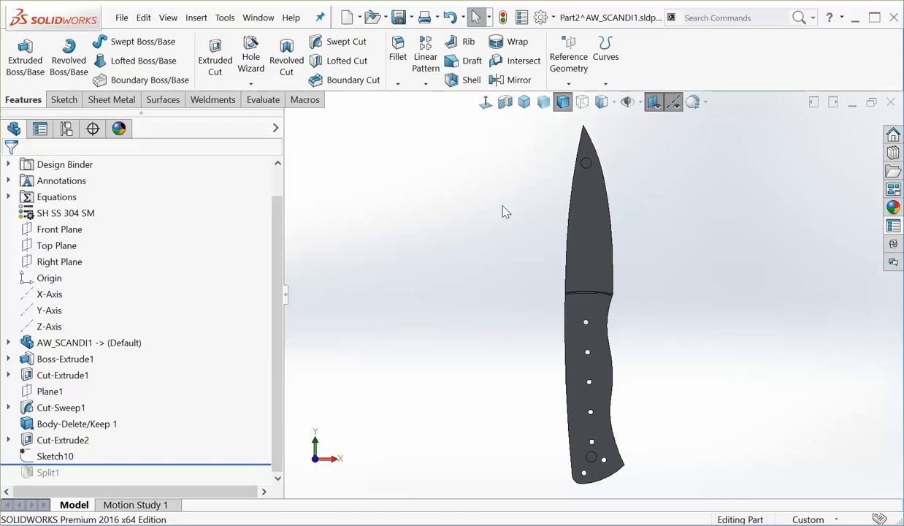
pyautogui.moveTo(493, 222)
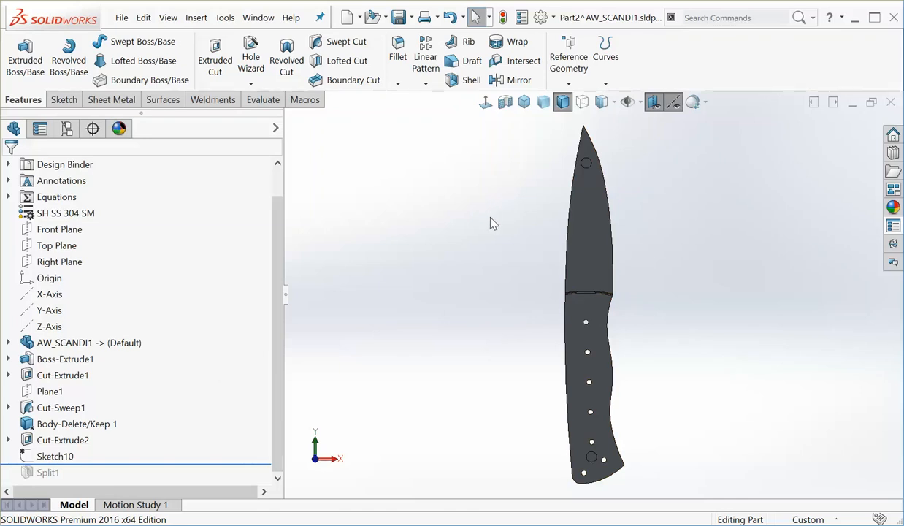